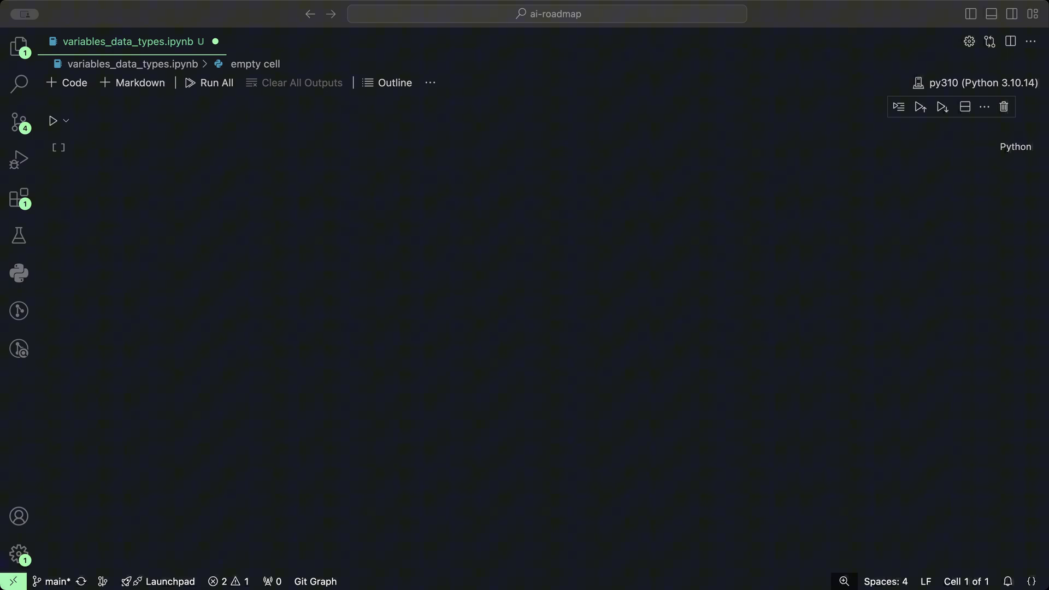
mouse_move(90, 112)
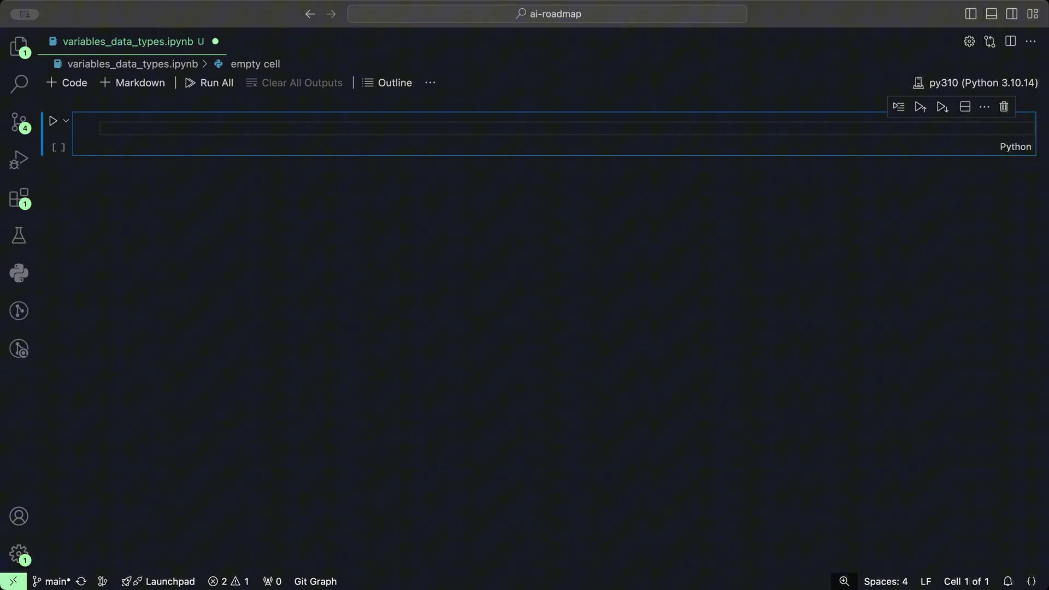
Enter variable = 1 in the empty first cell and run it.
type("variable =")
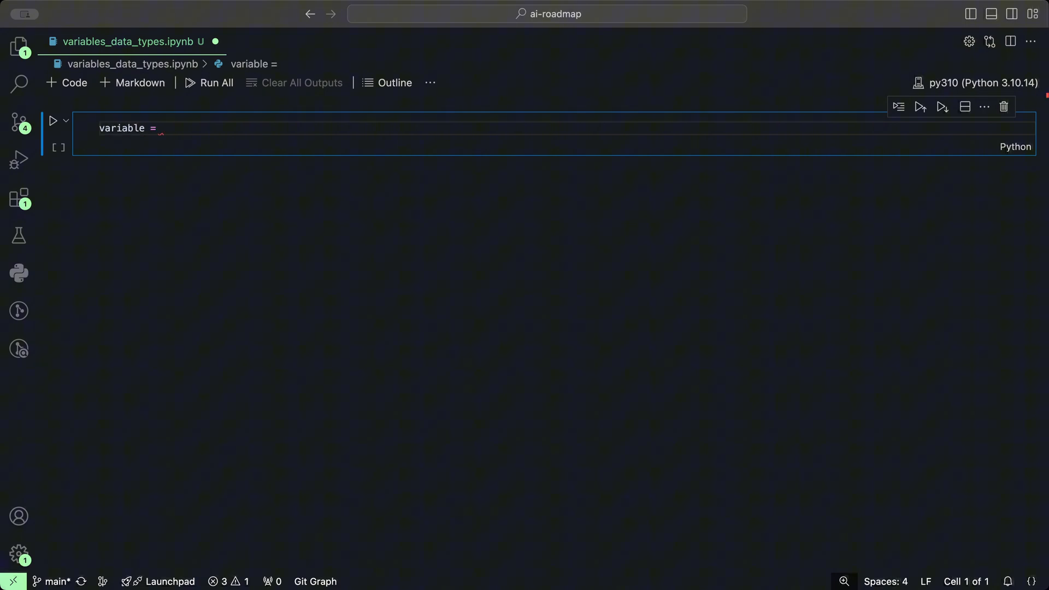
type("1")
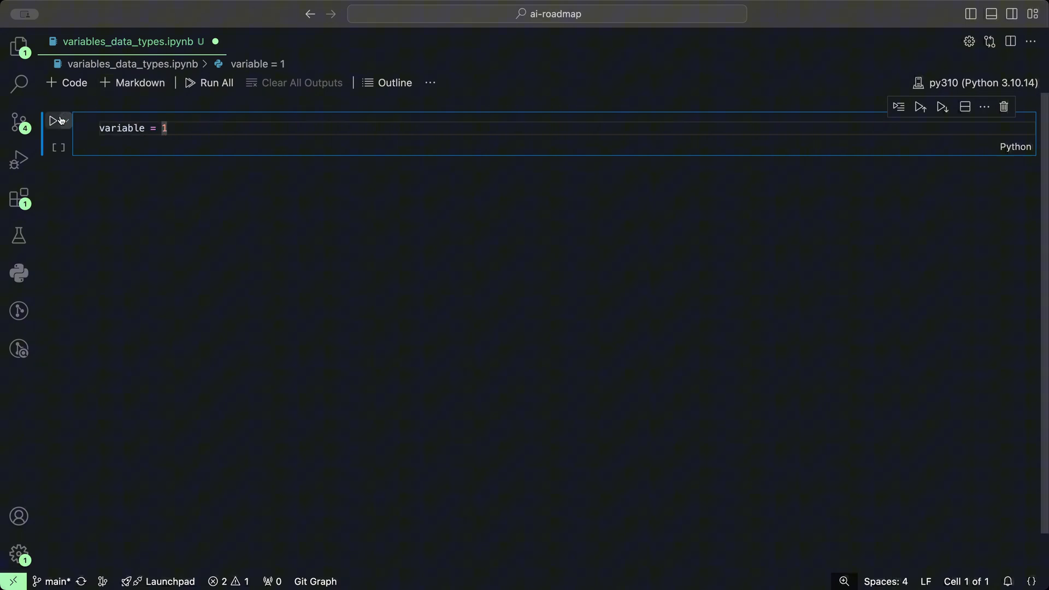
left_click(54, 120)
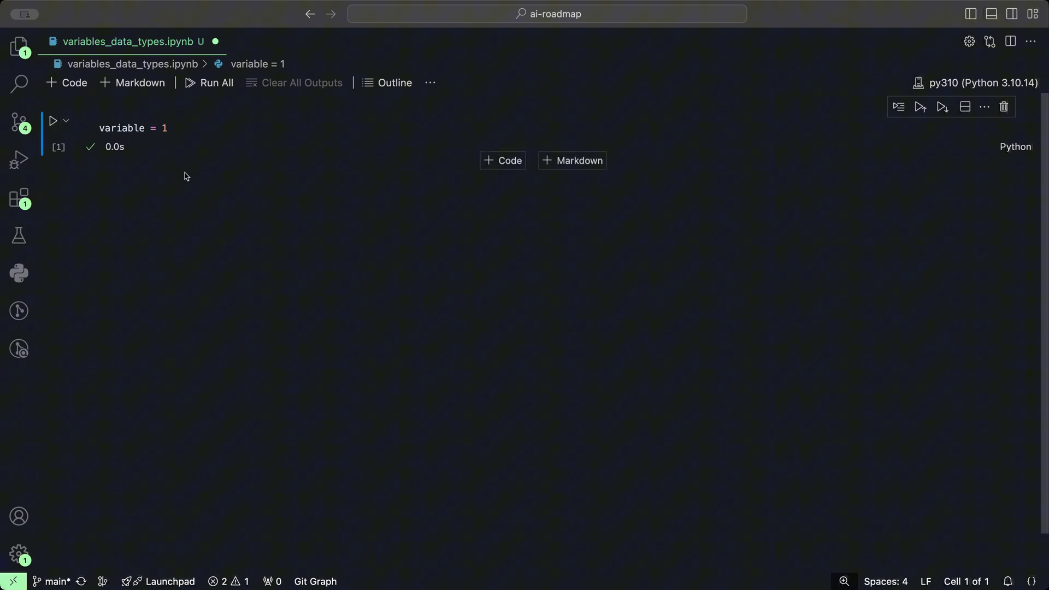
mouse_move(390, 163)
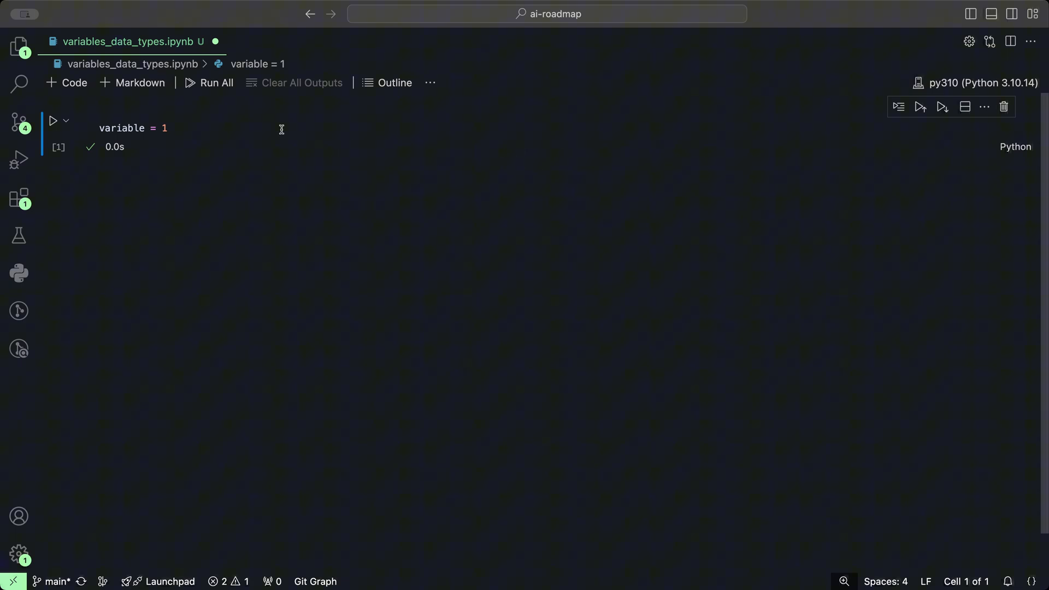
Add a code cell containing print(variable) and run it, outputting 1.
left_click(66, 83)
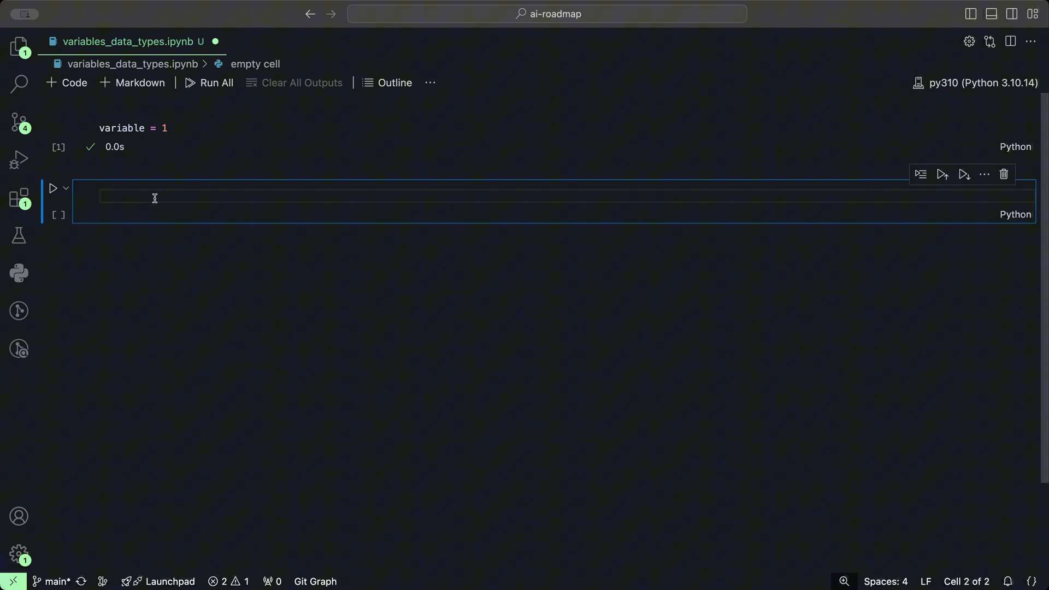
type("print()")
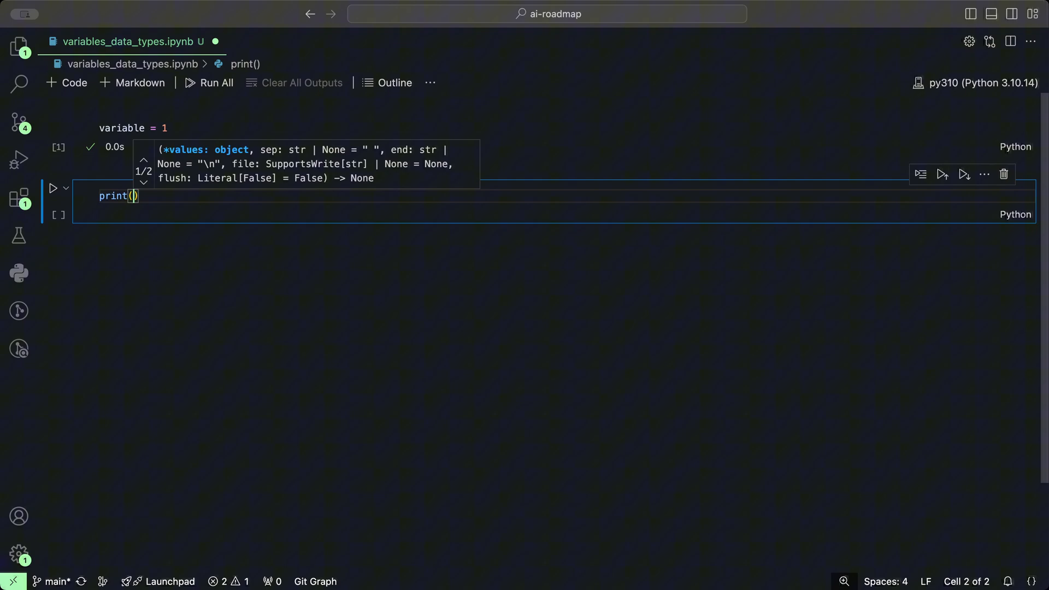
type("variable")
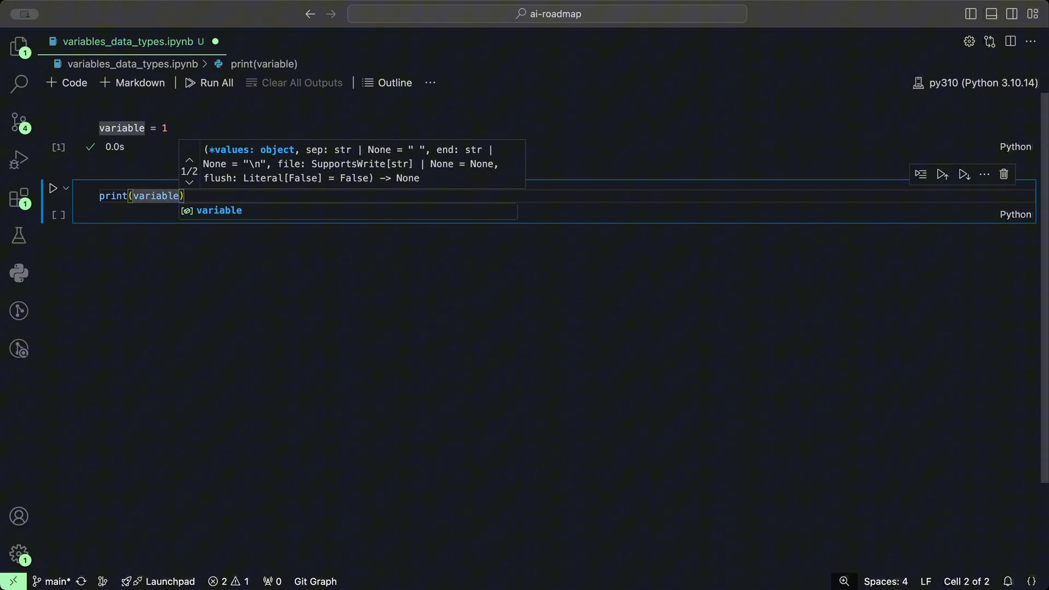
left_click(53, 188)
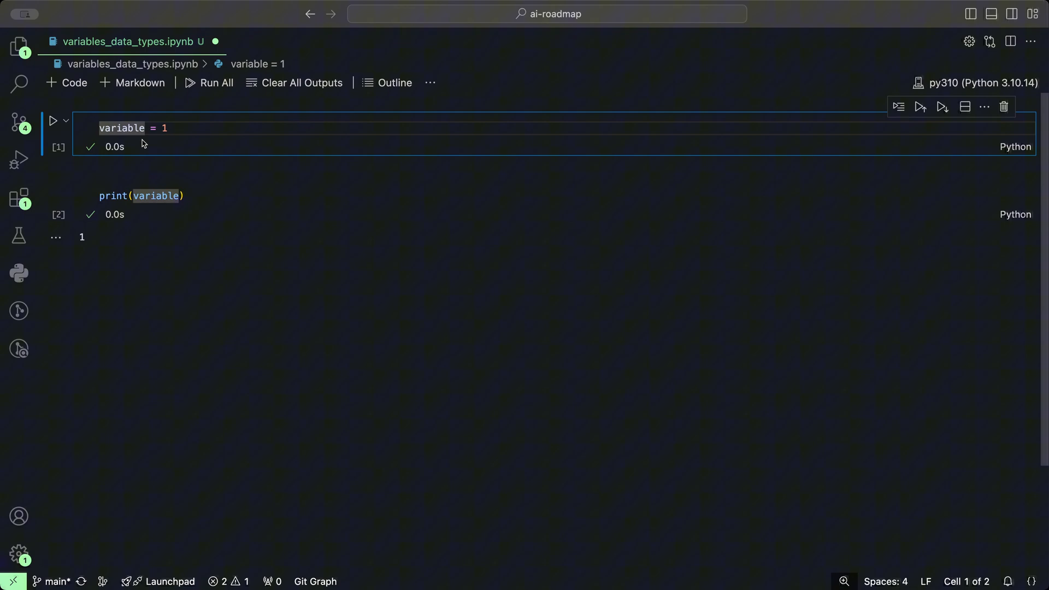
Rename variable to variableName in cell 1, rerun it, then edit the print cell's name.
type("Name")
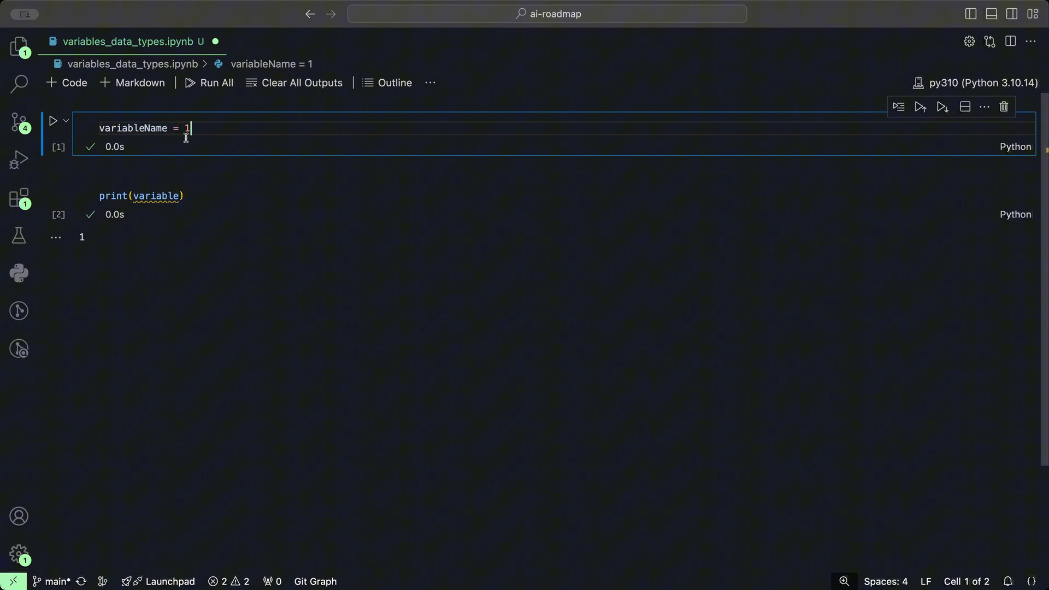
left_click(53, 120)
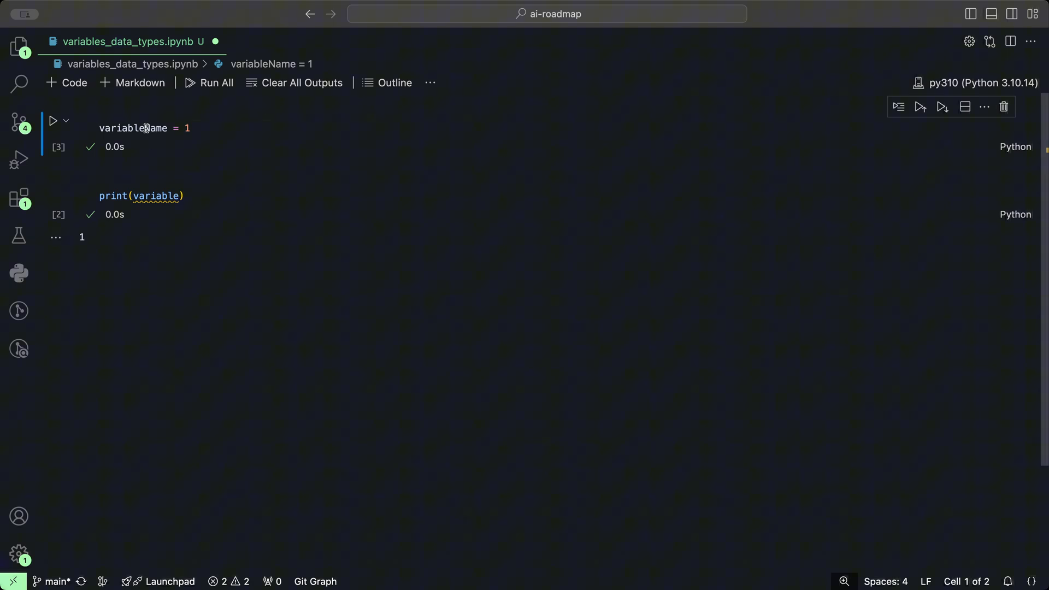
left_click(154, 195)
type("Name")
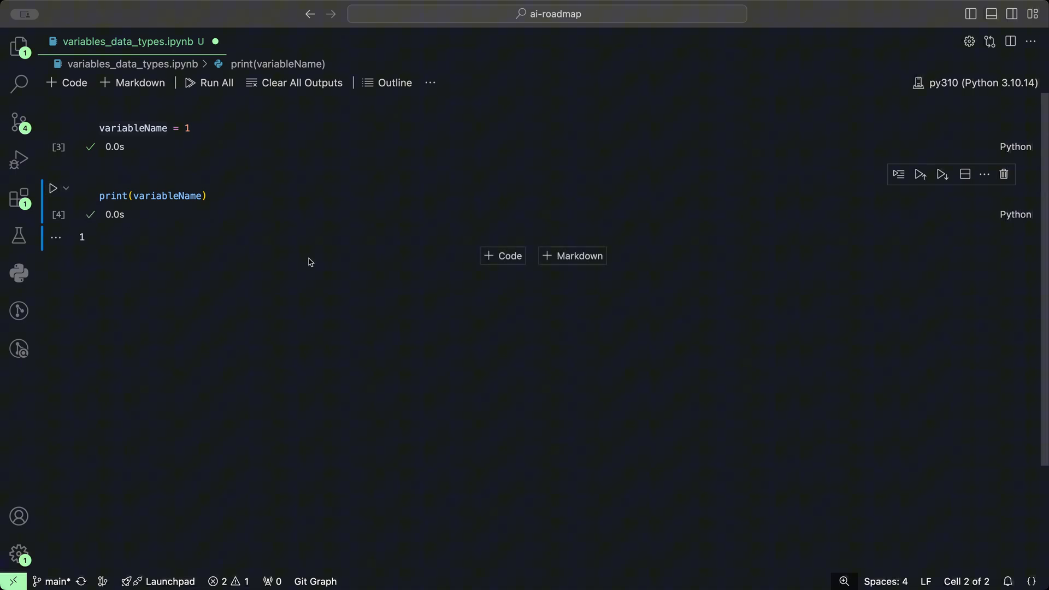
mouse_move(279, 211)
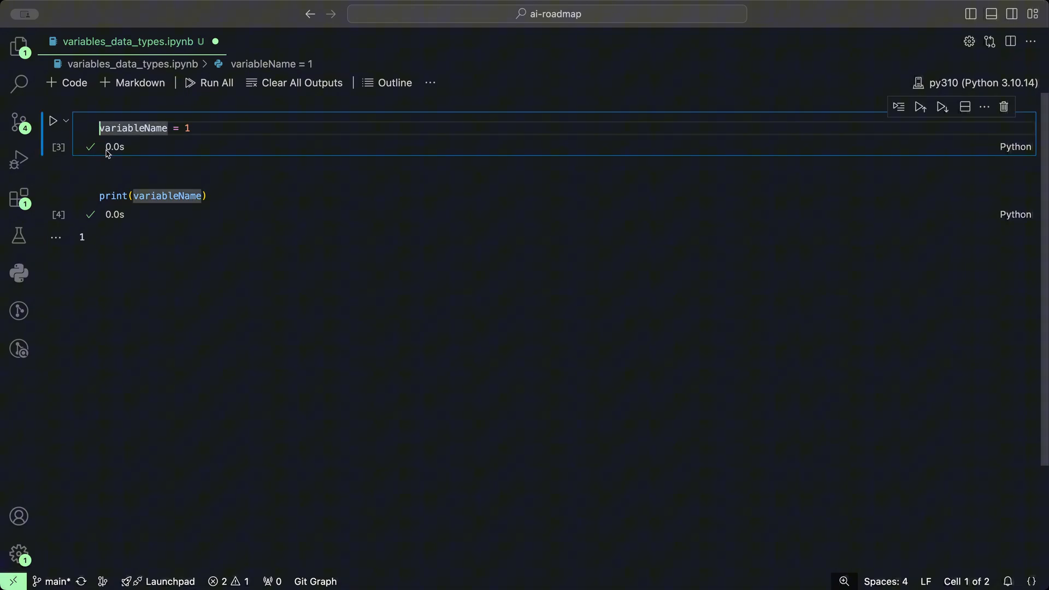
Make cell 1 assign _variable_Name = 1, run it, then edit the print cell's name.
type("_")
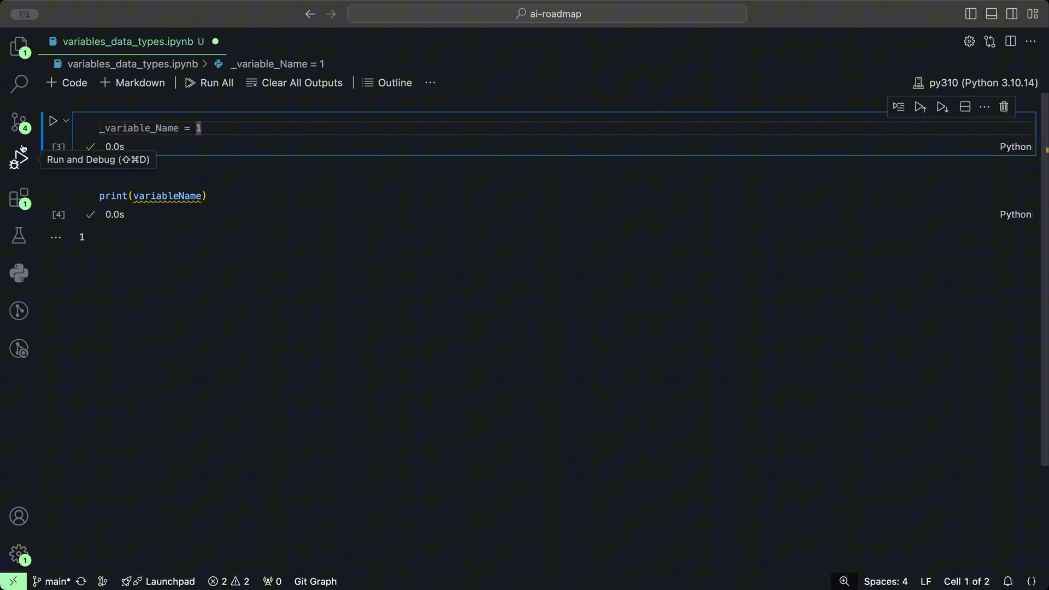
left_click(53, 120)
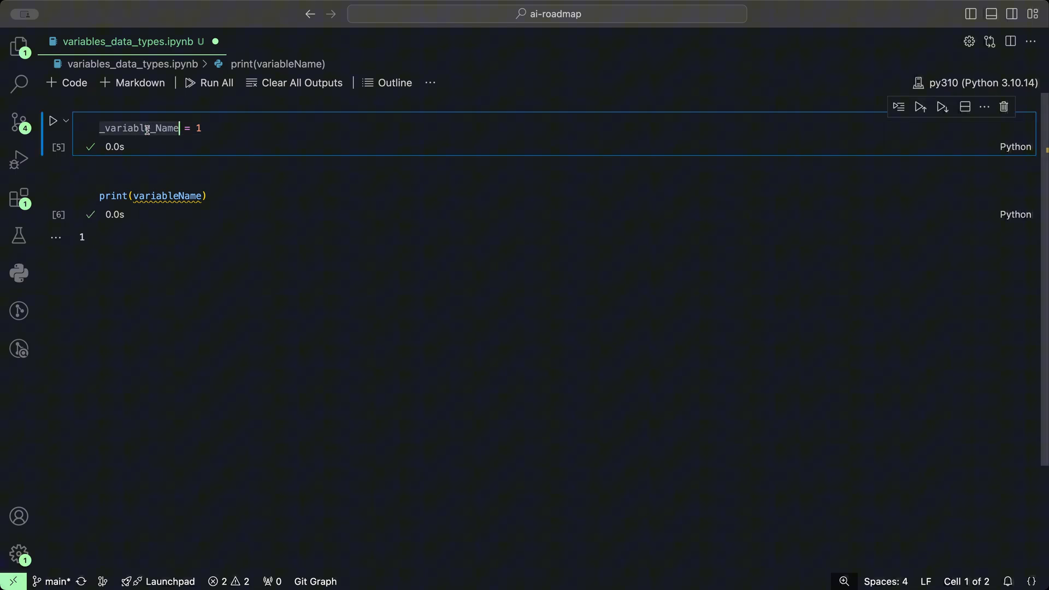
left_click(165, 196)
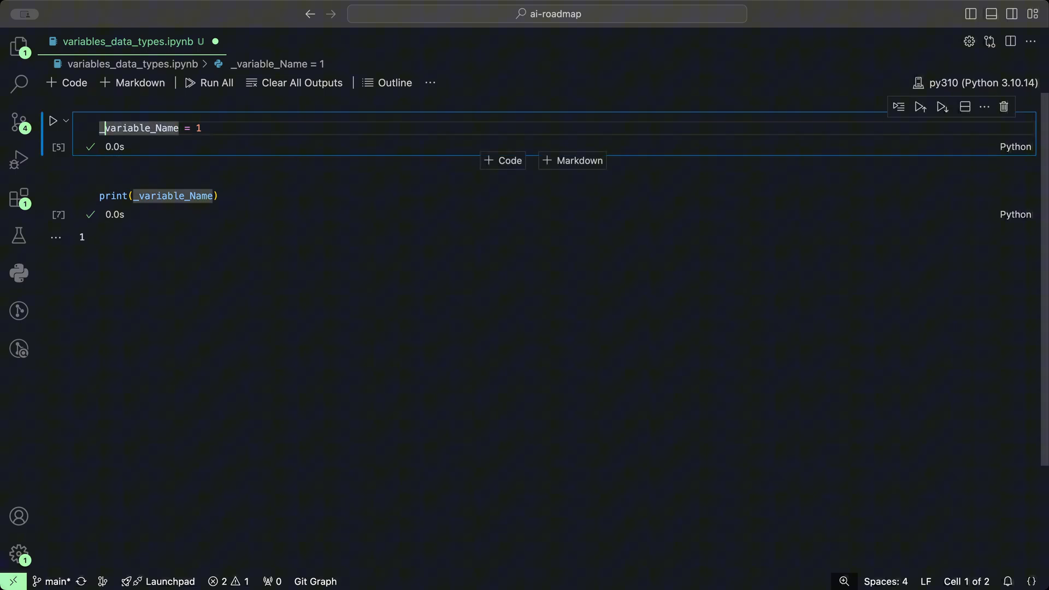
Run cell 1 as 1variable_Name = 1, raising SyntaxError: invalid decimal literal.
type("1")
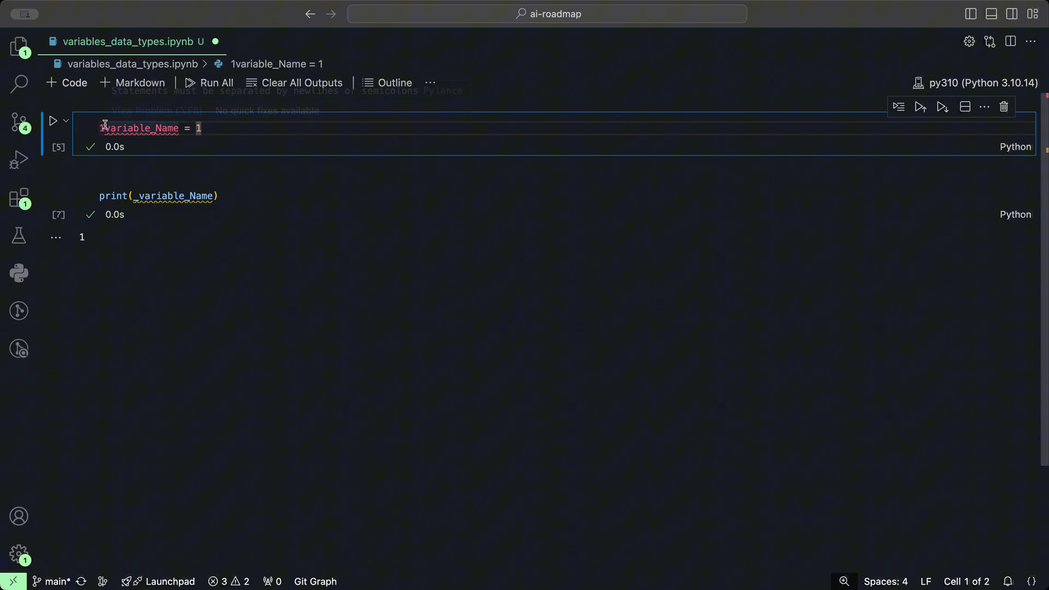
double_click(139, 128)
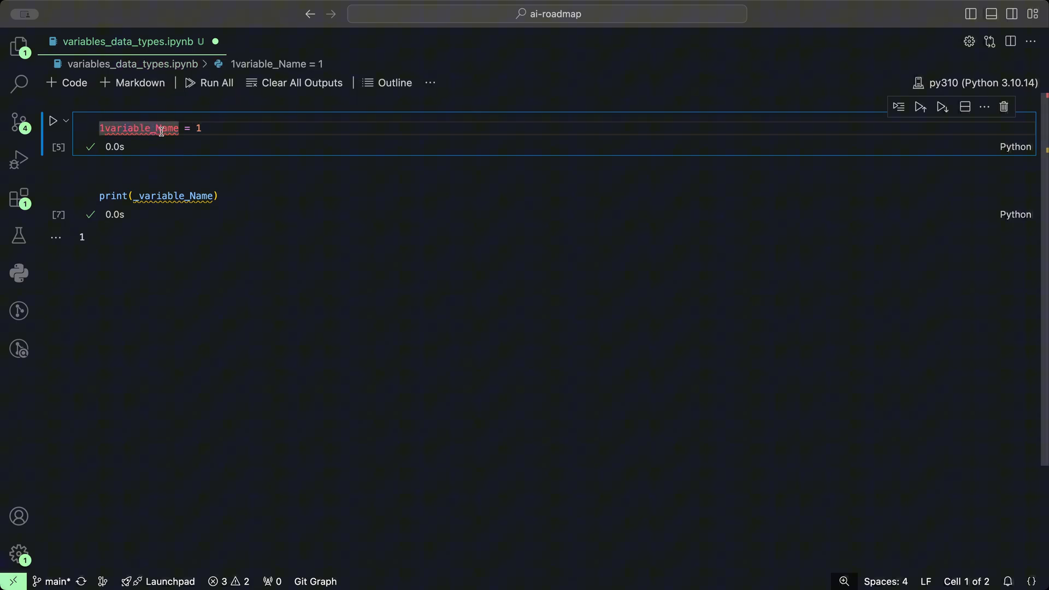
left_click(52, 121)
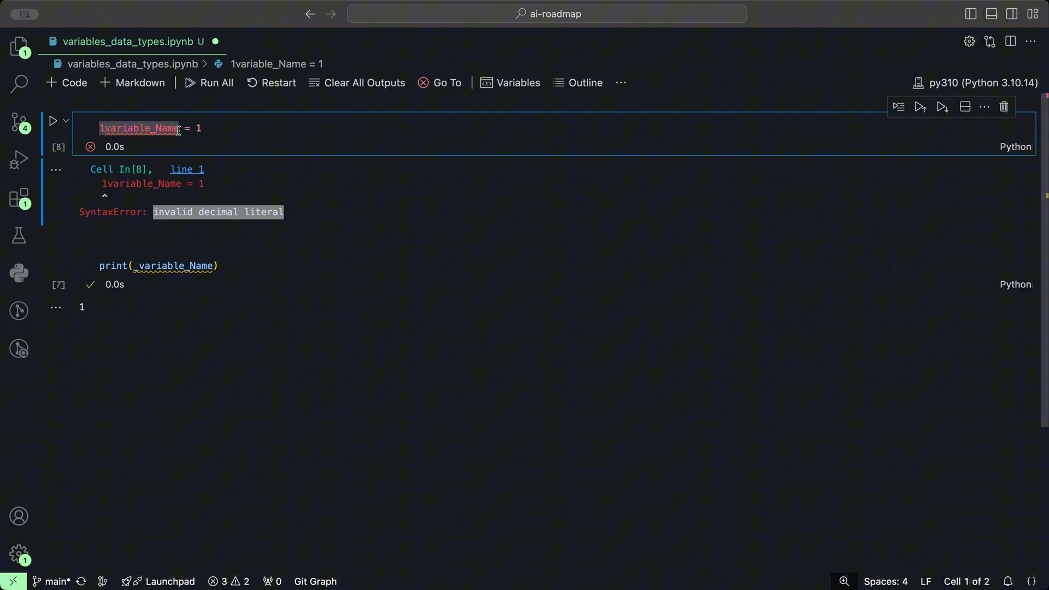
mouse_move(158, 128)
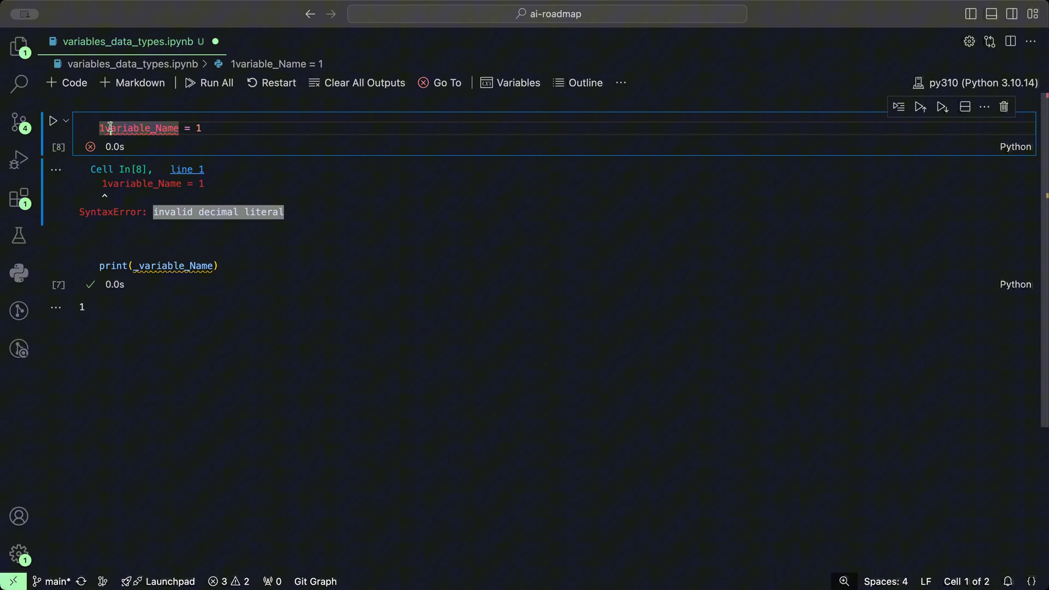
Change the name to &variable_Name and run it, raising SyntaxError: invalid syntax.
key("Backspace")
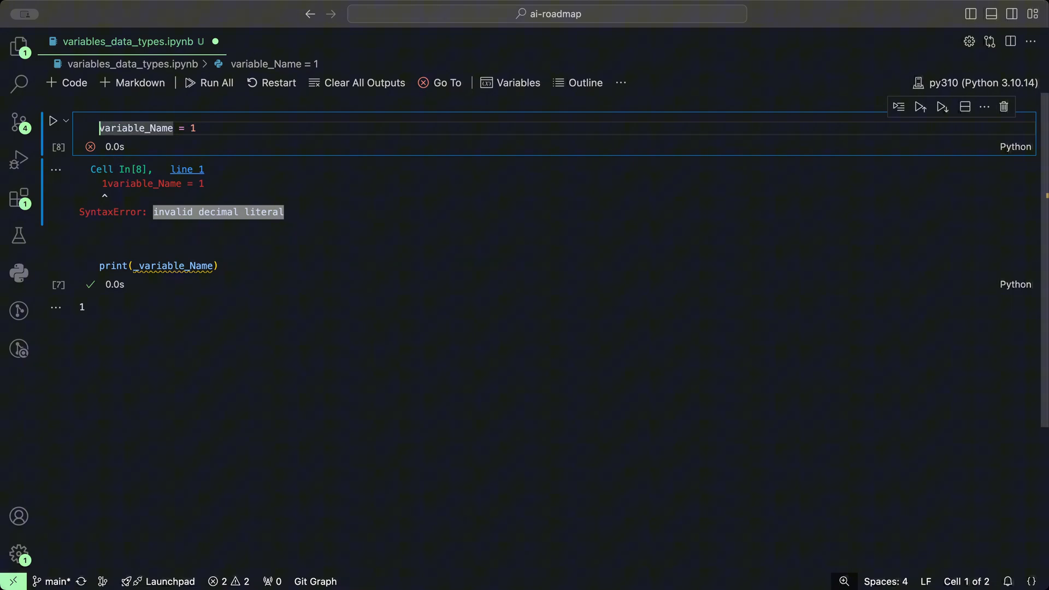
type("-")
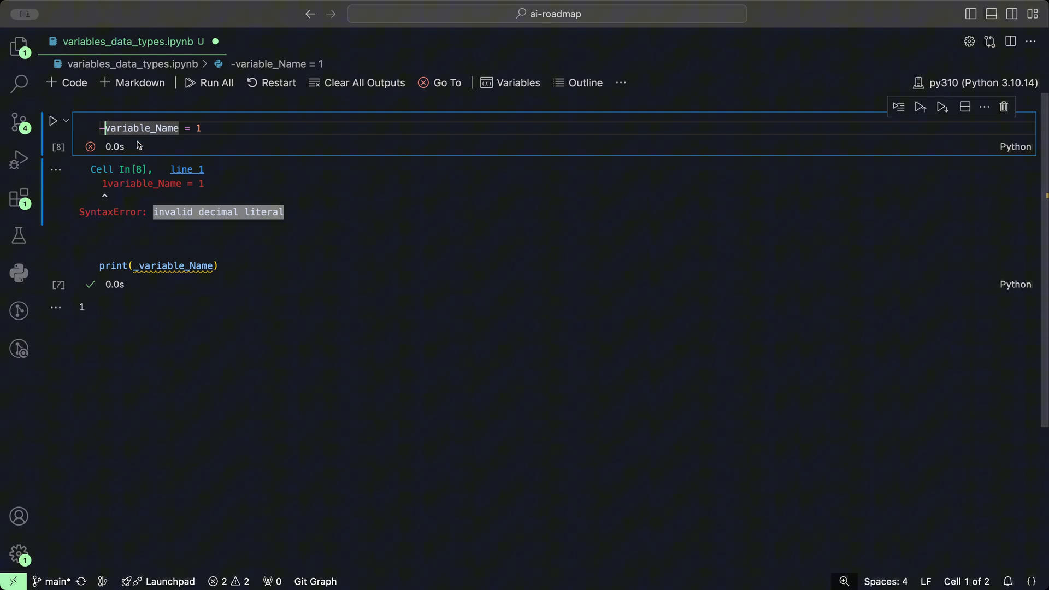
type("&")
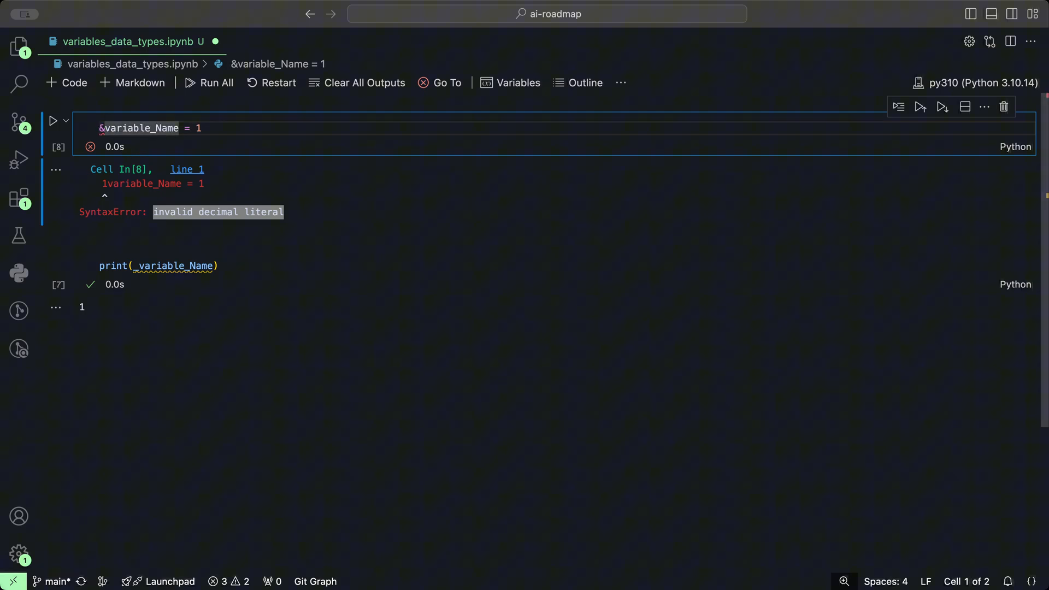
left_click(53, 120)
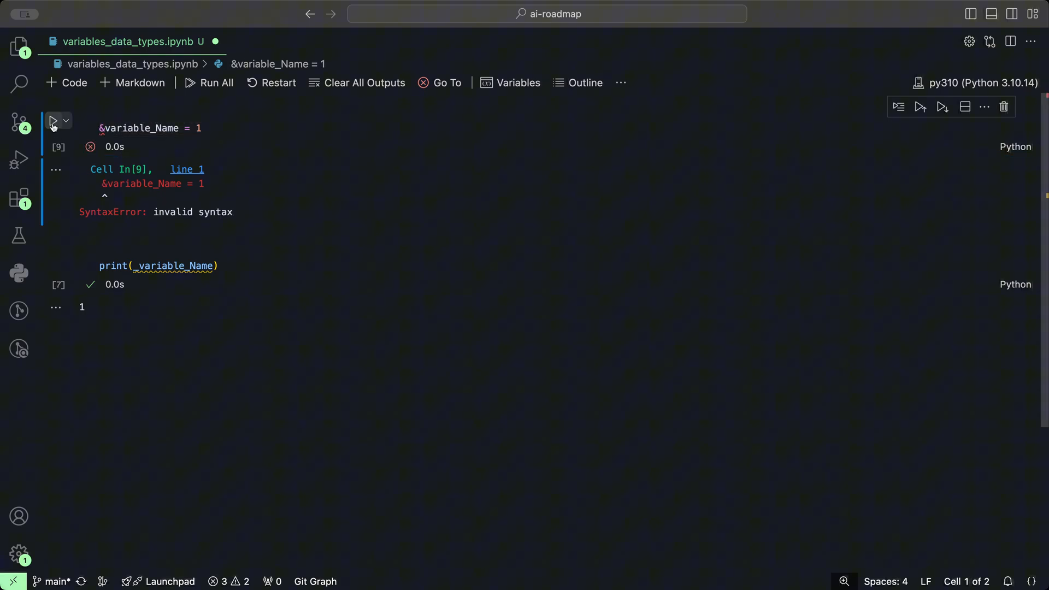
Delete the ampersand so cell 1 reads variable_Name = 1.
double_click(168, 212)
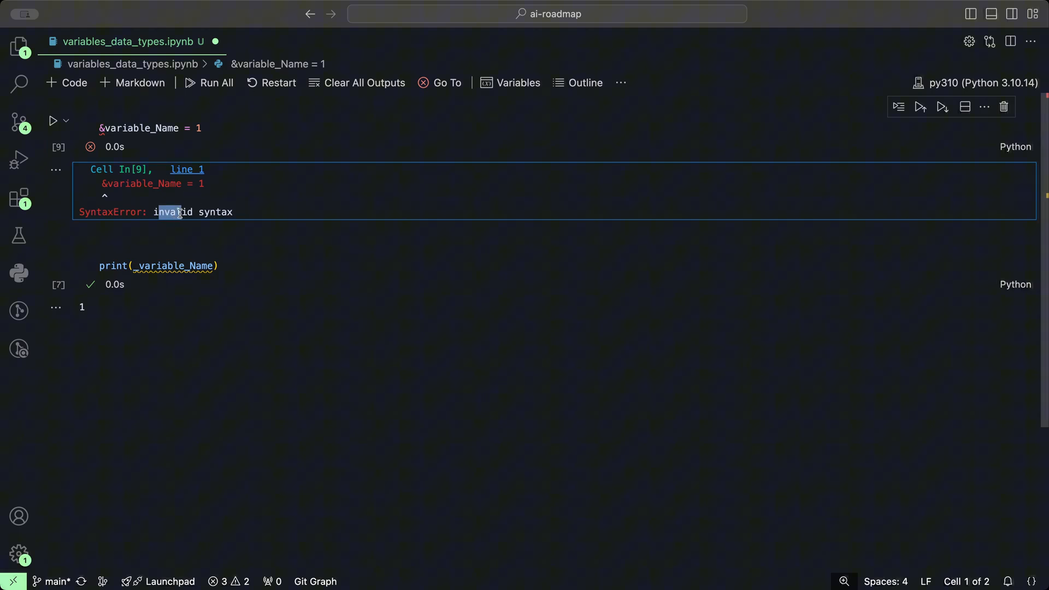
left_click(100, 128)
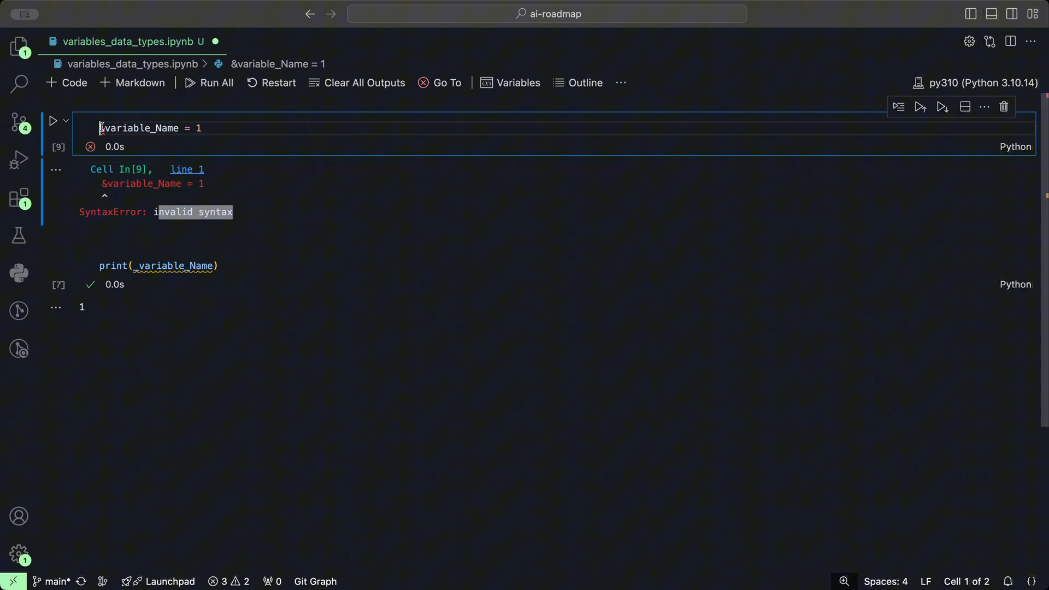
key("Backspace")
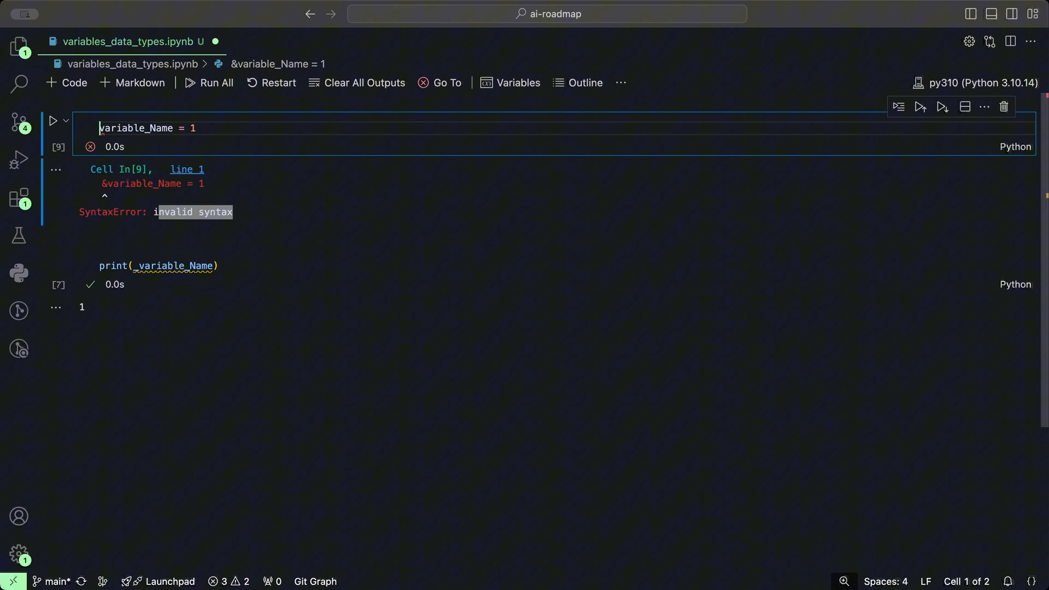
double_click(135, 128)
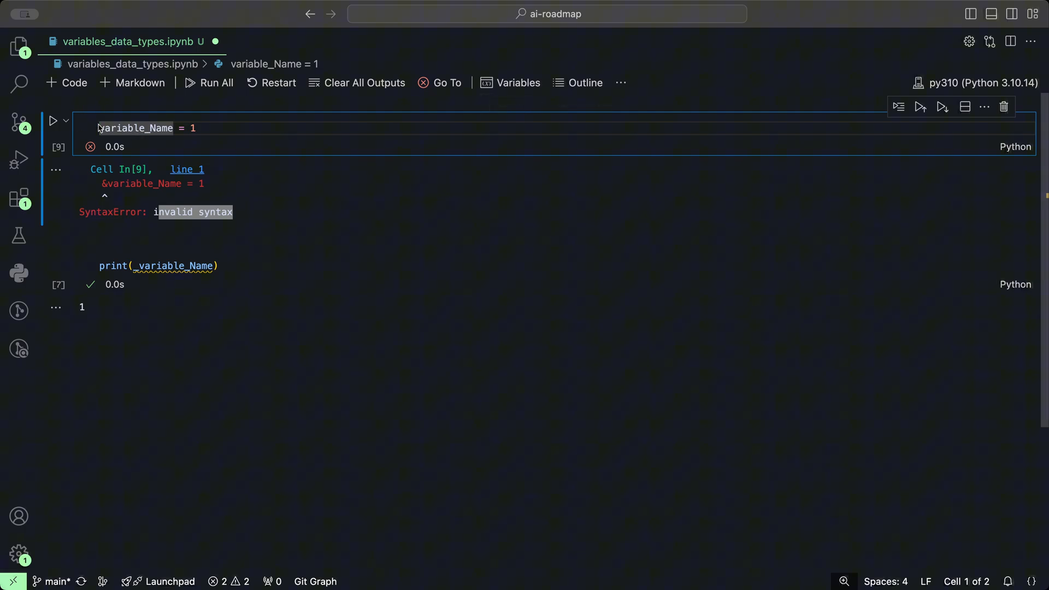
Add a leading underscore so cell 1 reads _variable_Name = 1, dismissing autocomplete.
type("_")
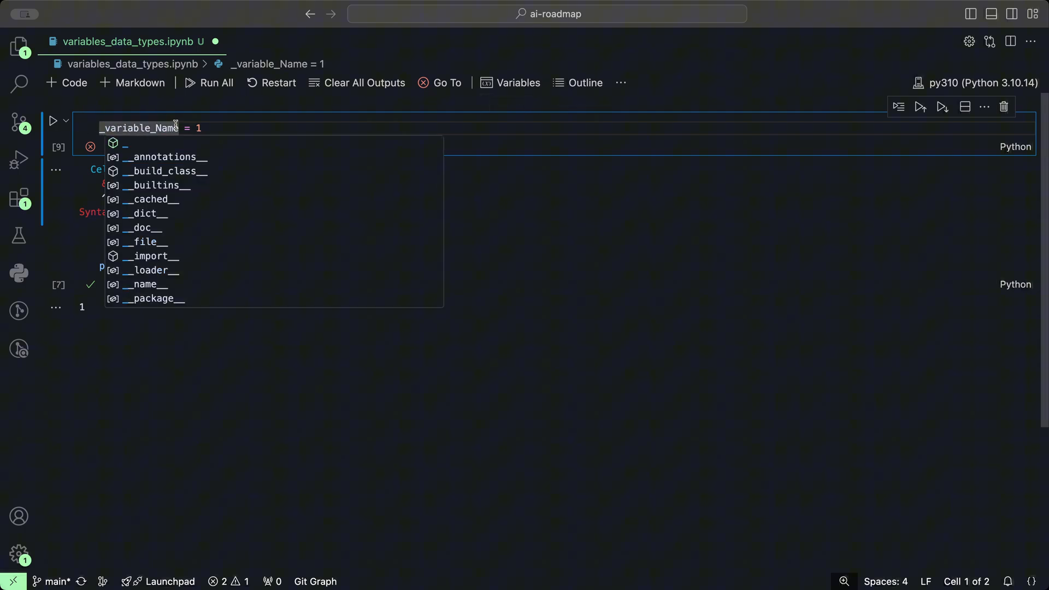
key("Escape")
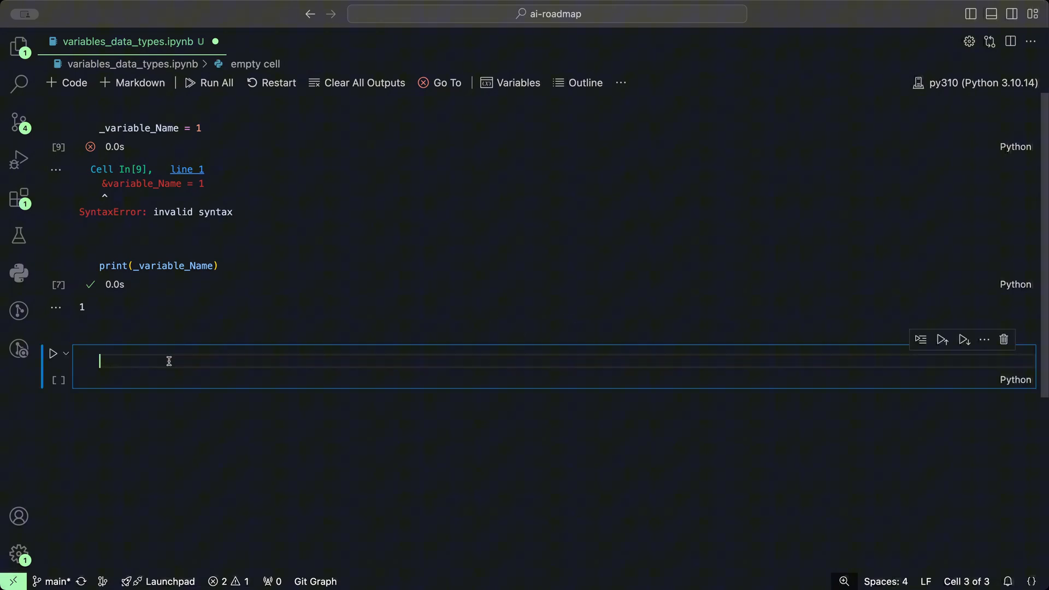
Type var = 5 and print(var) into the third cell.
type("var = 5")
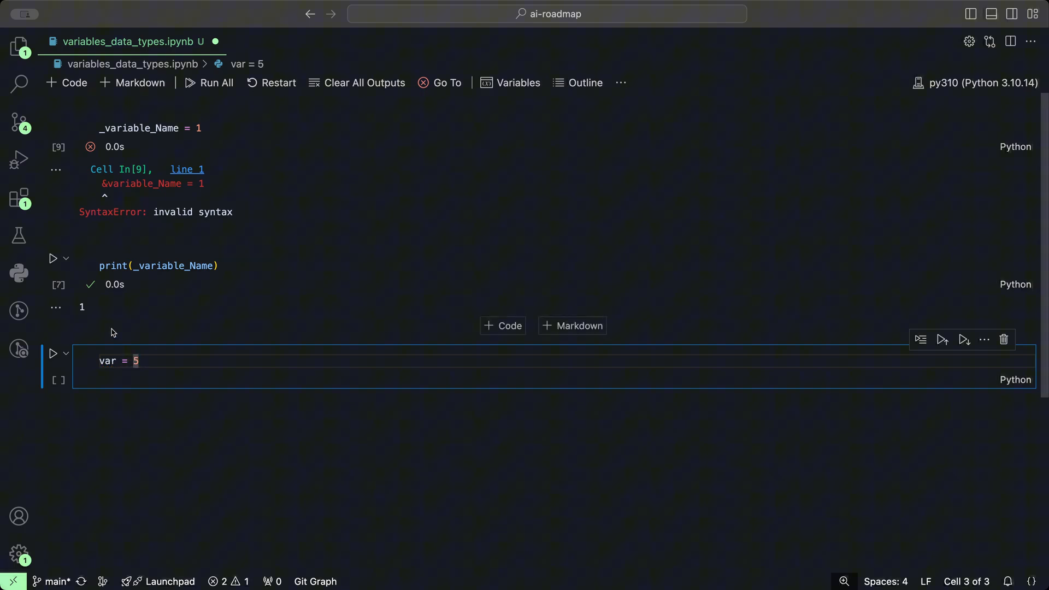
type("print")
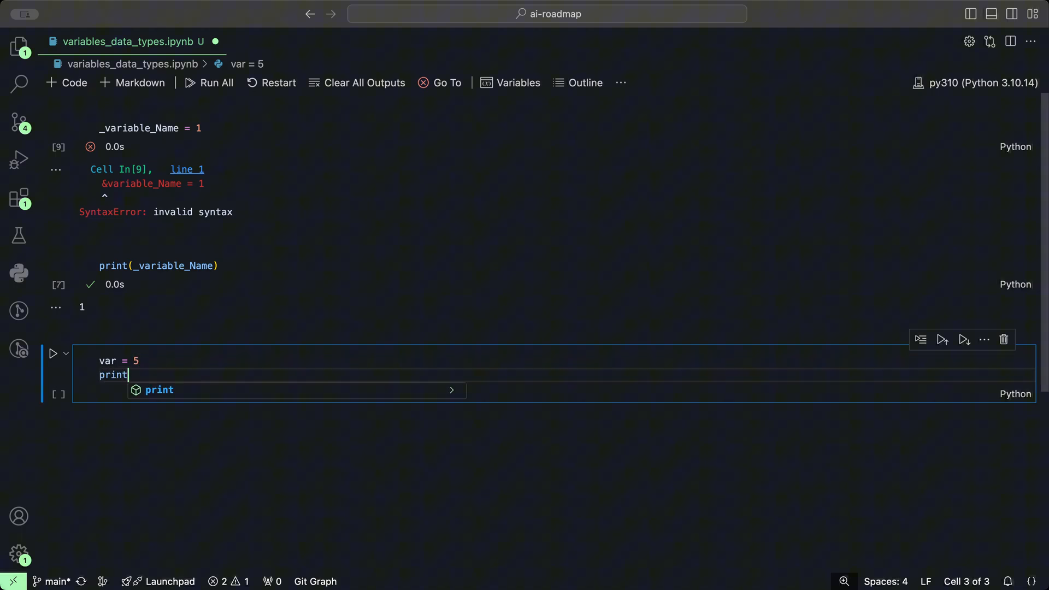
type("(var")
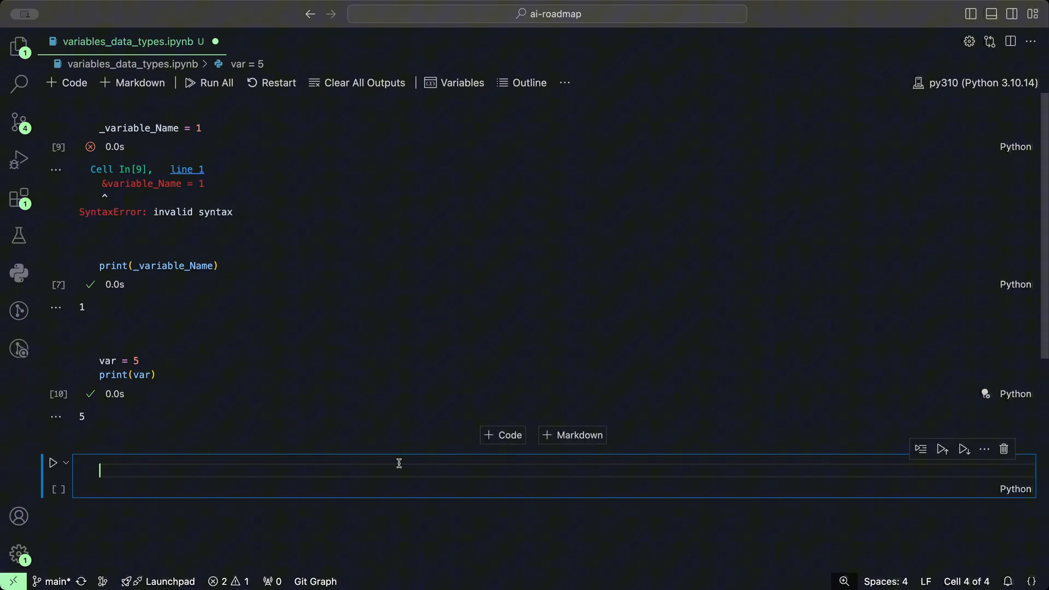
Write VAR = 7 with print(VAR) in the fourth cell, then highlight var and VAR.
type("VAR")
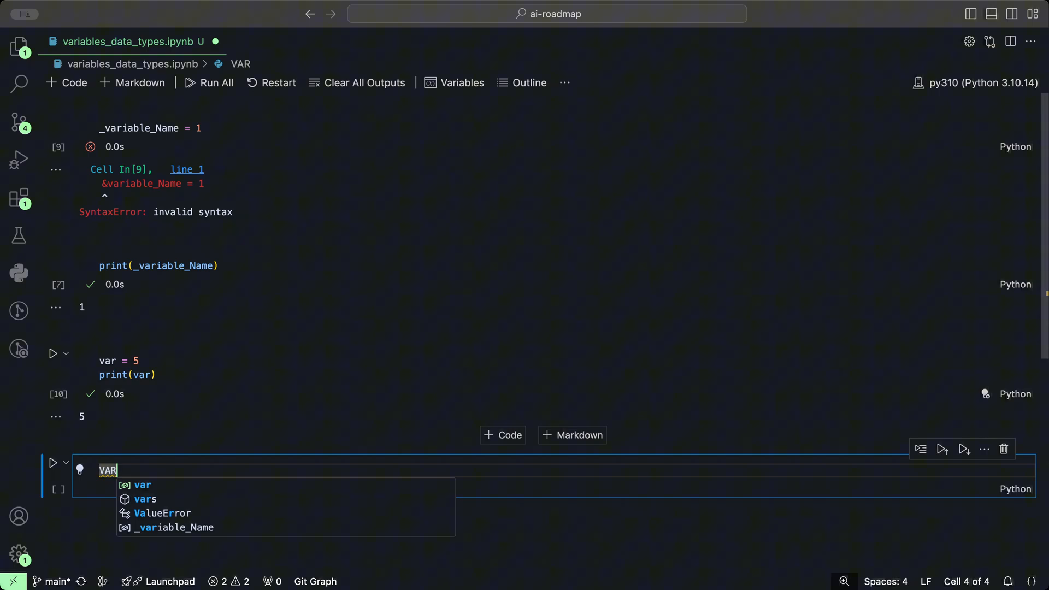
type("= 7")
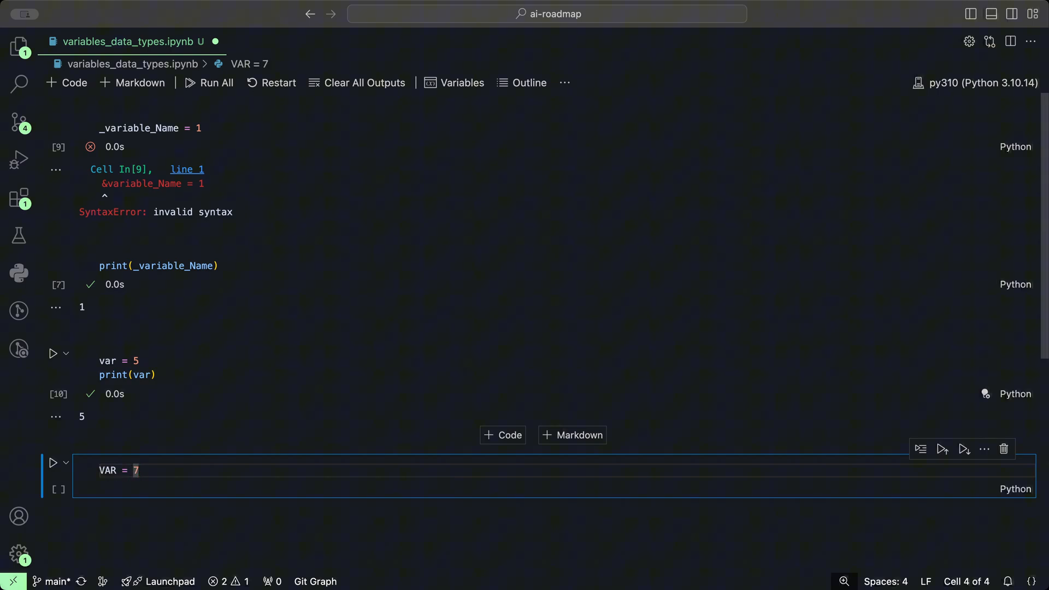
type("print(VAR")
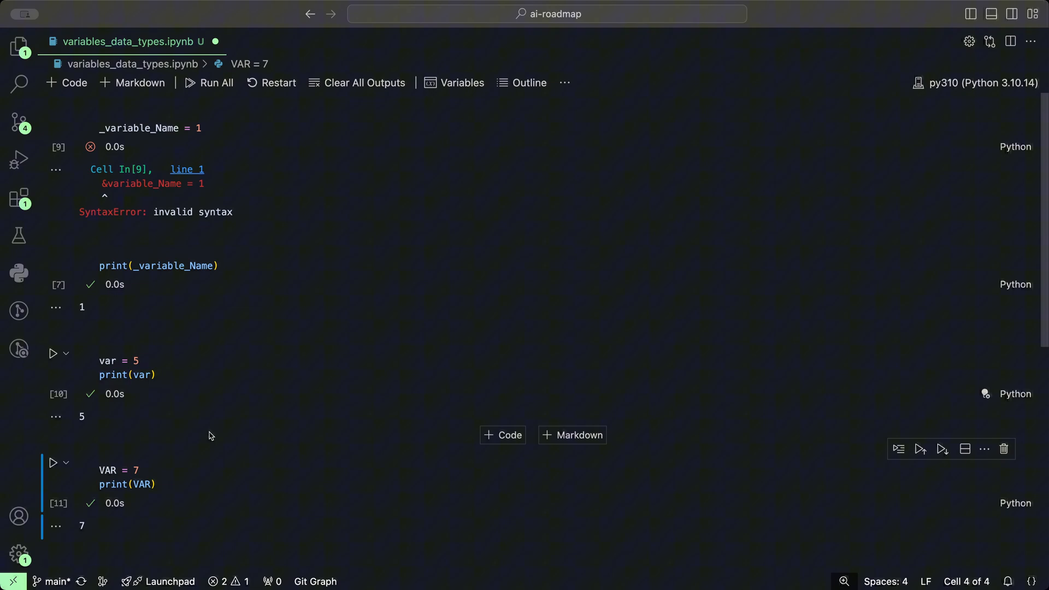
left_click(143, 389)
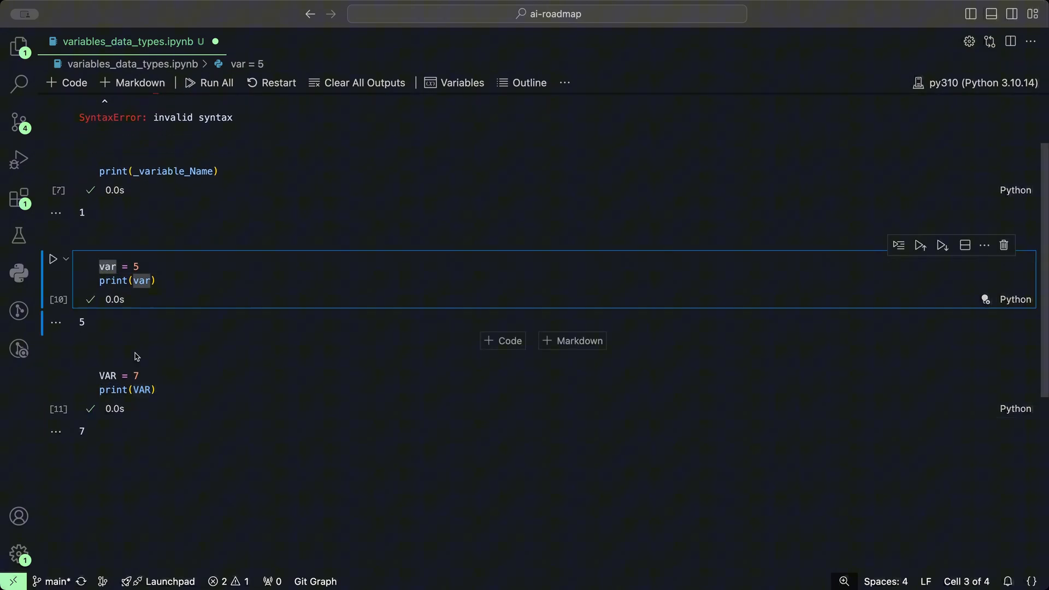
left_click(143, 390)
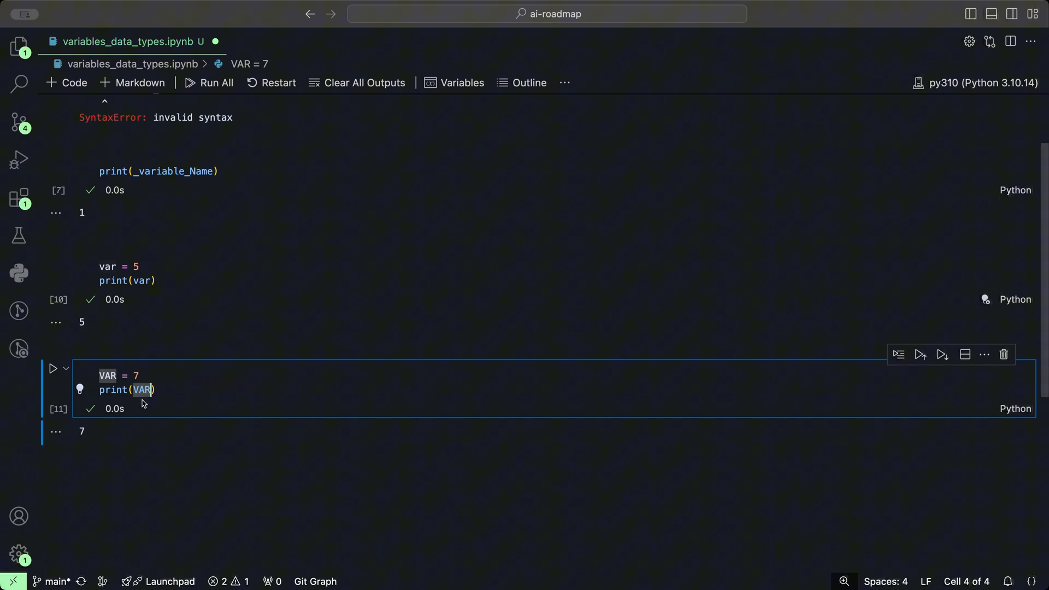
mouse_move(142, 397)
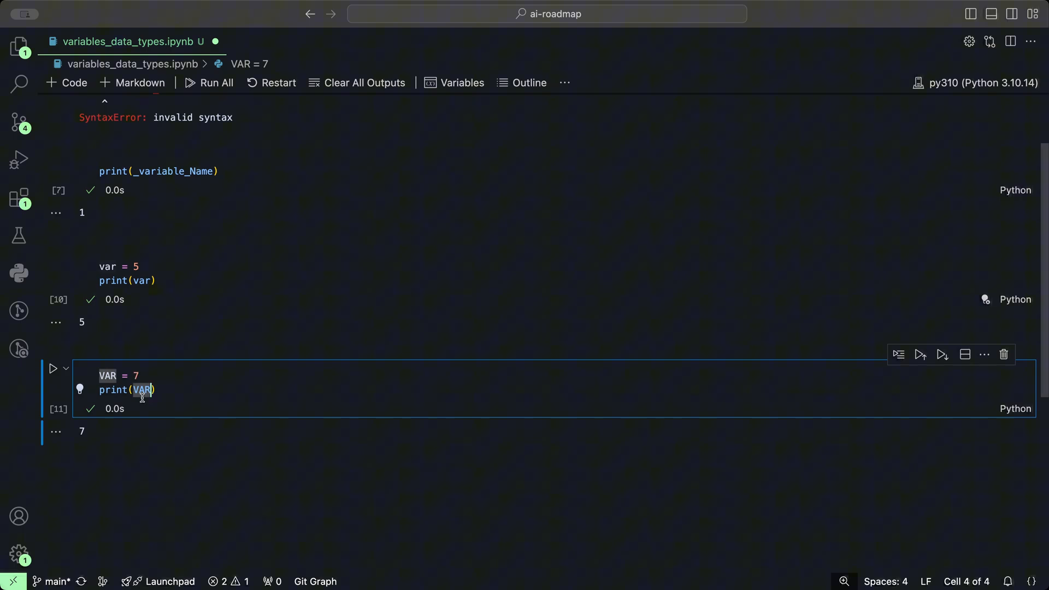
mouse_move(151, 307)
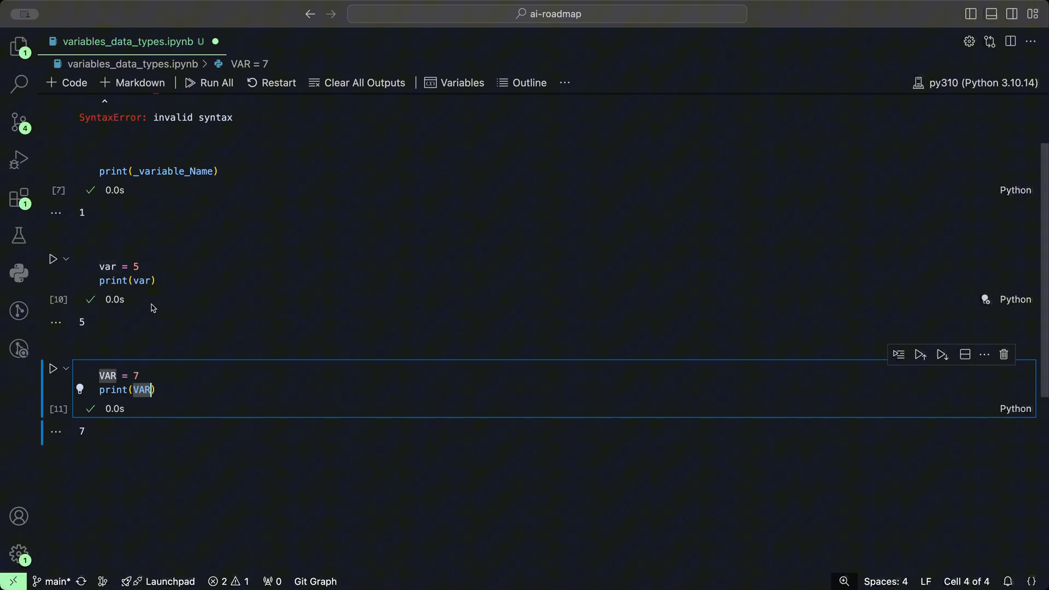
mouse_move(155, 312)
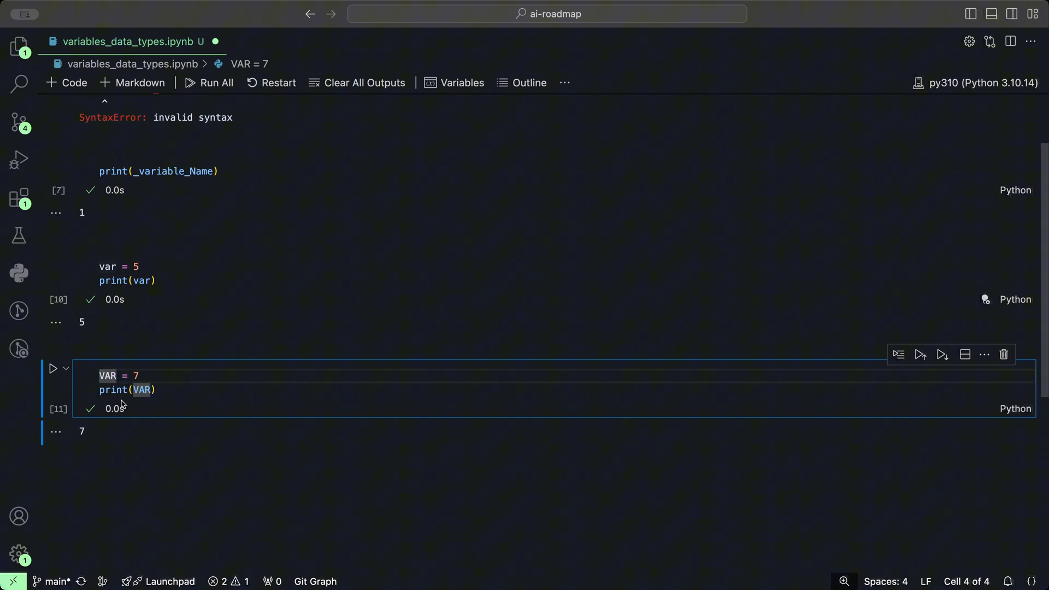
Rename VAR to Var in the fourth cell, then begin editing the var assignment.
type("Var")
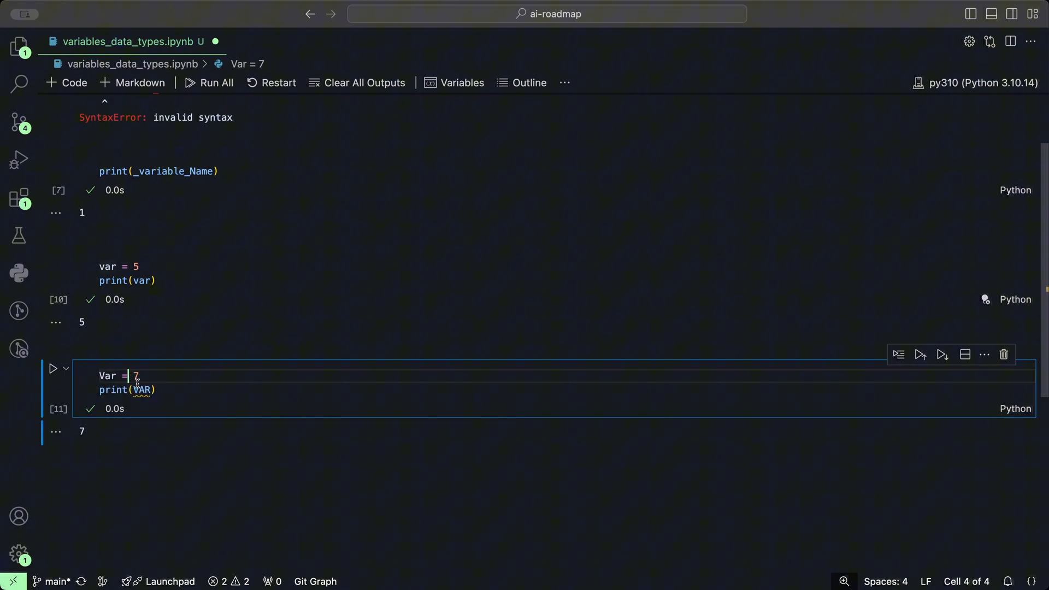
type("Var")
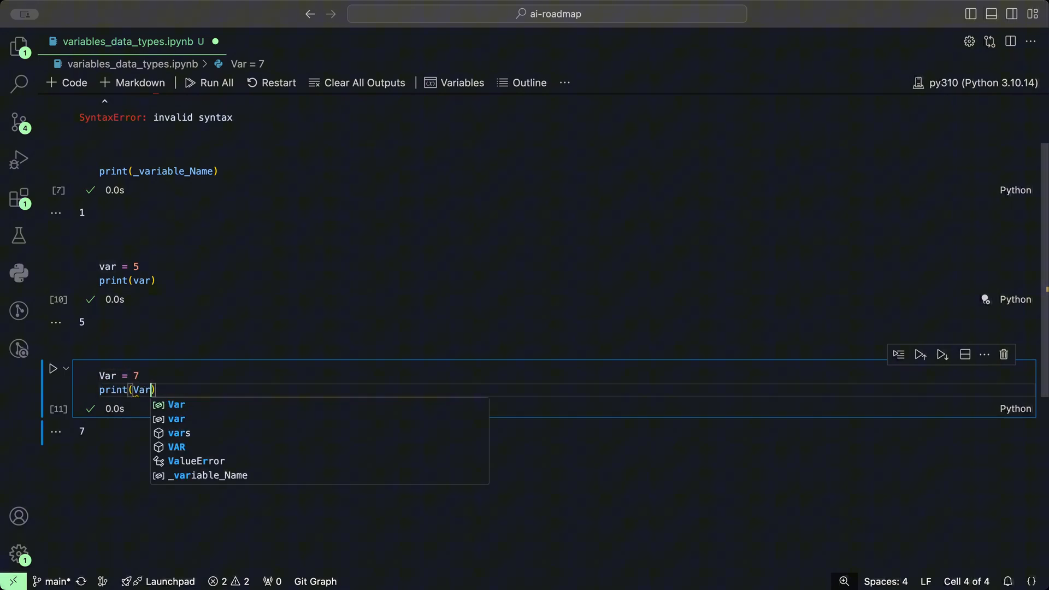
left_click(53, 368)
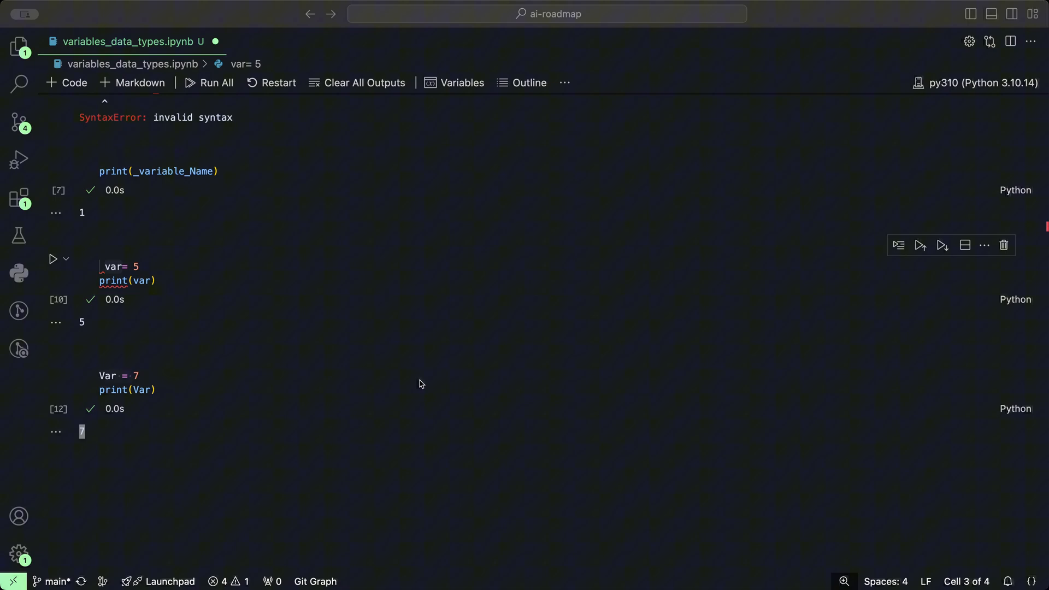
mouse_move(420, 382)
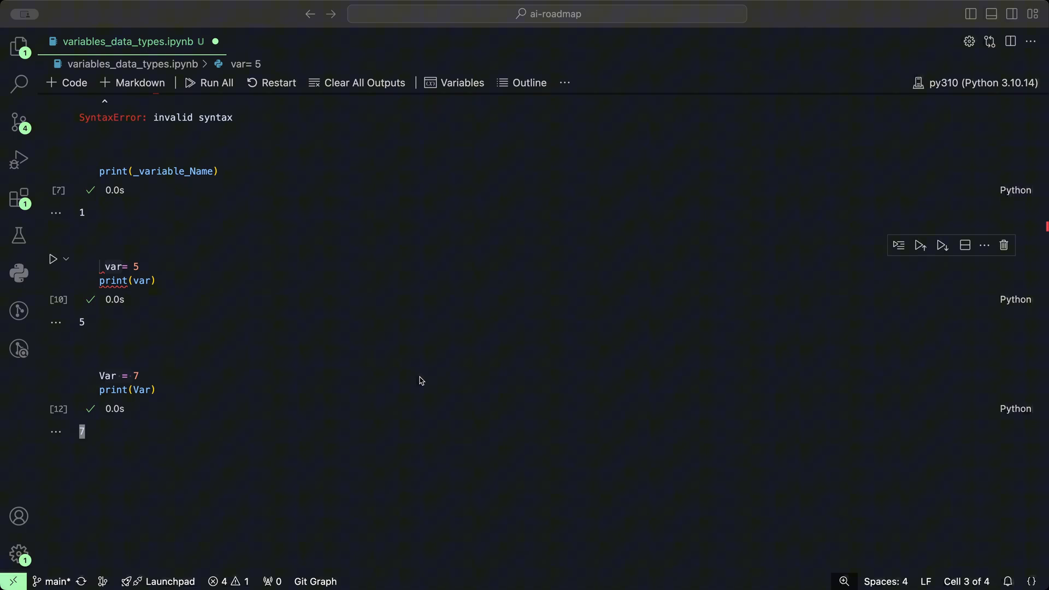
mouse_move(418, 380)
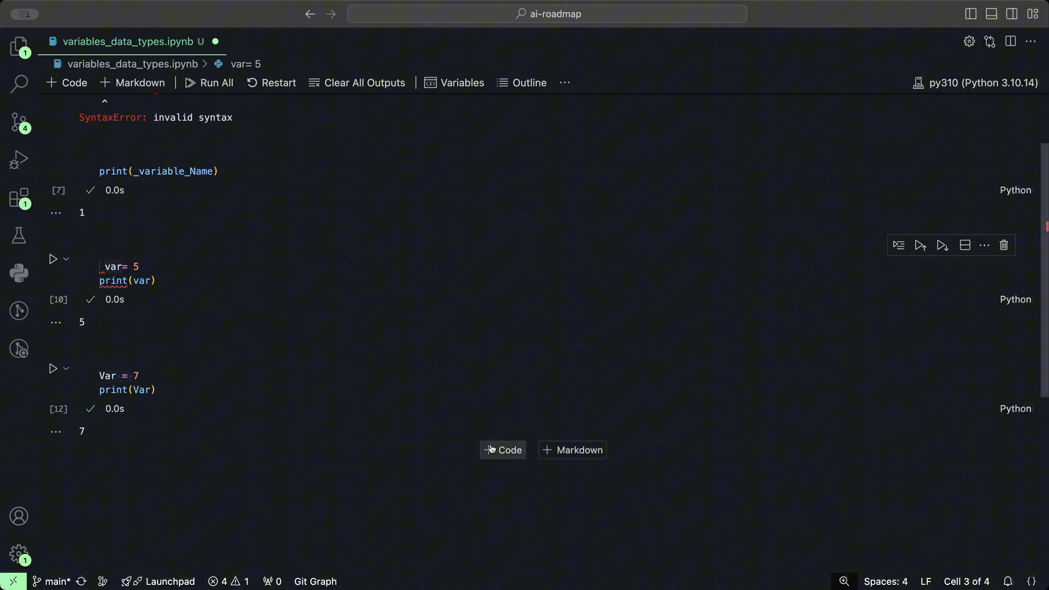
Add a cell assigning var1 = var2 = var3 = 25 on one line.
left_click(503, 449)
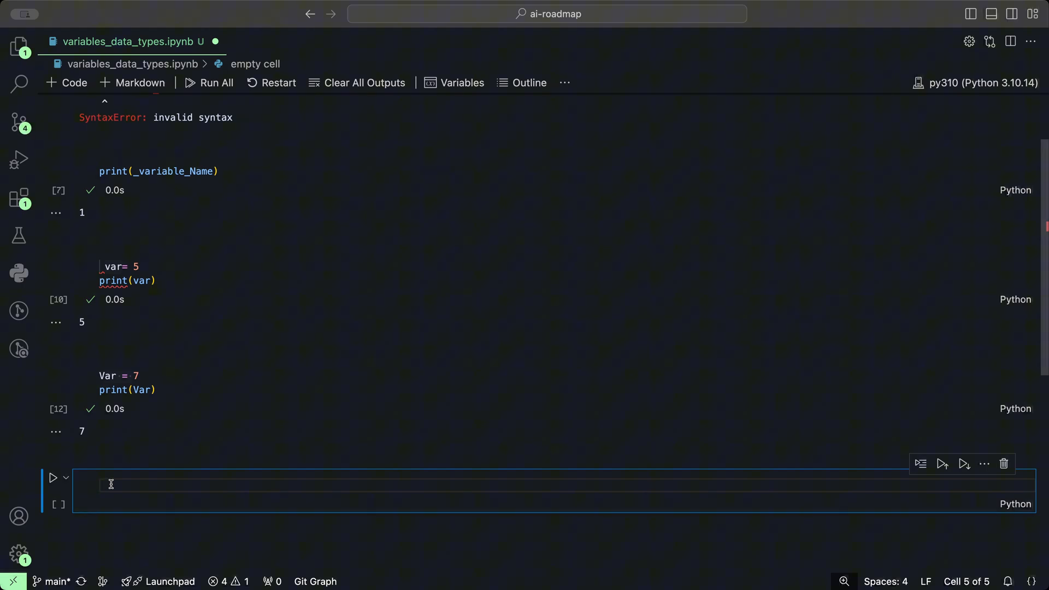
type("var1 =")
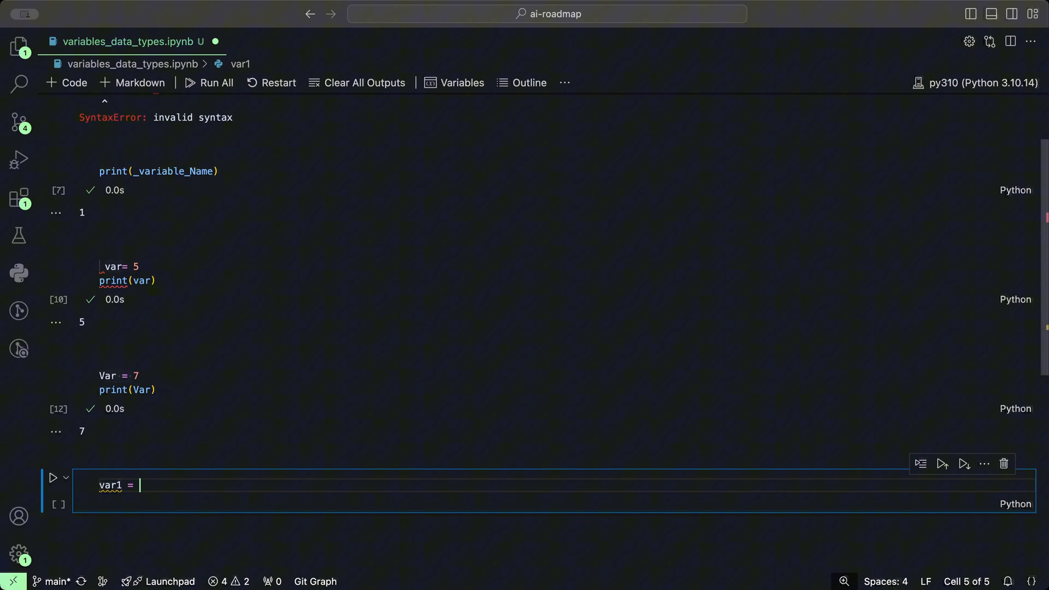
type("var2")
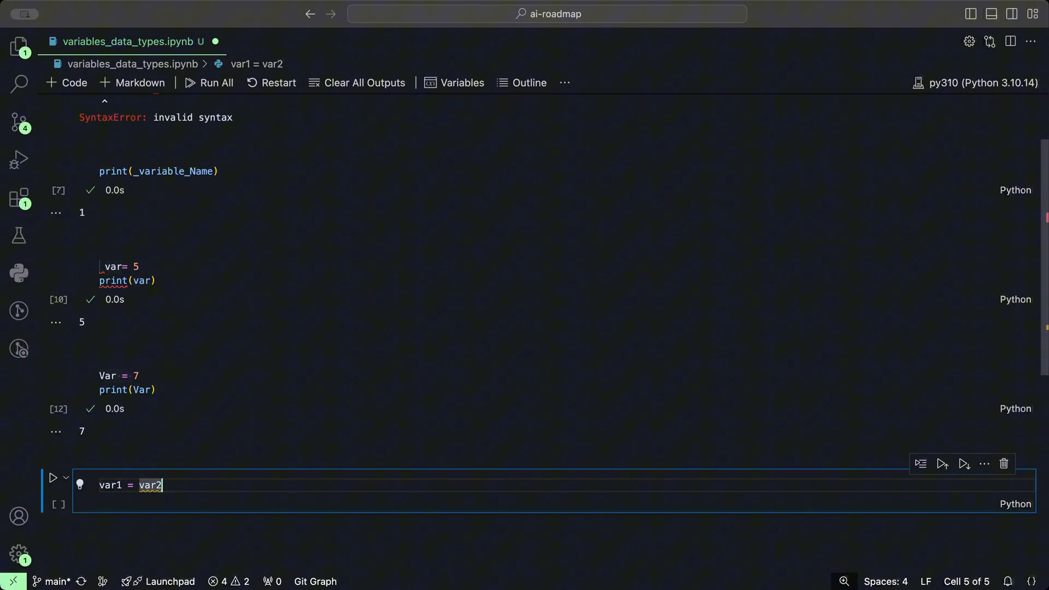
type("= var")
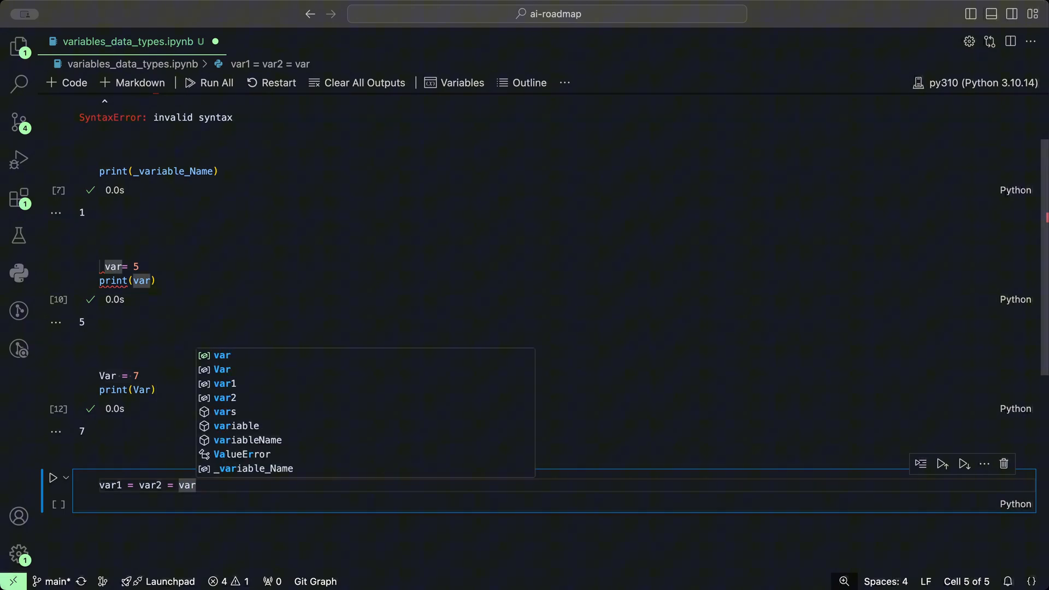
type("3 =")
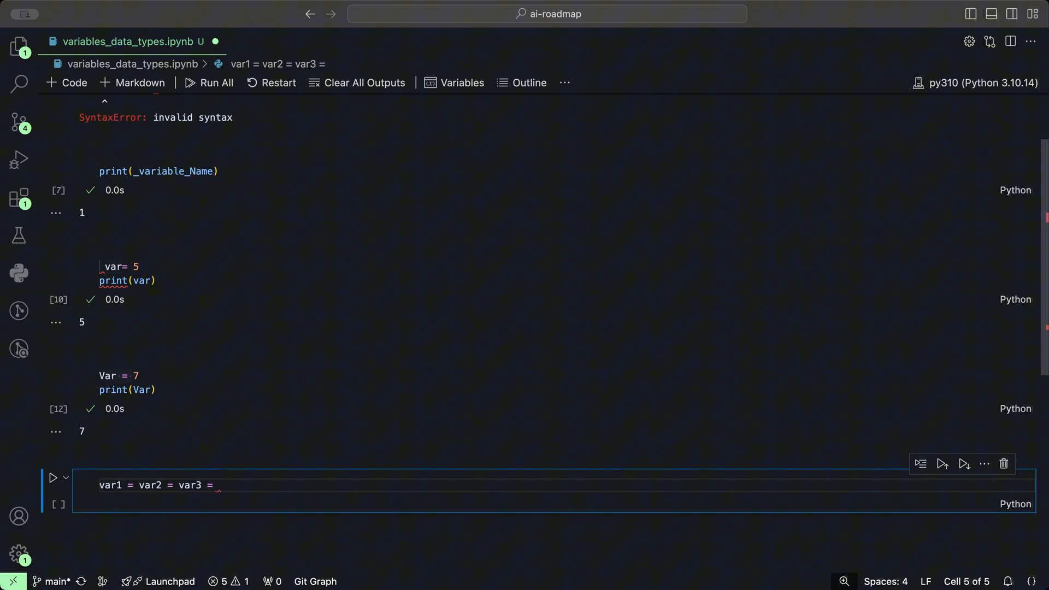
type("25")
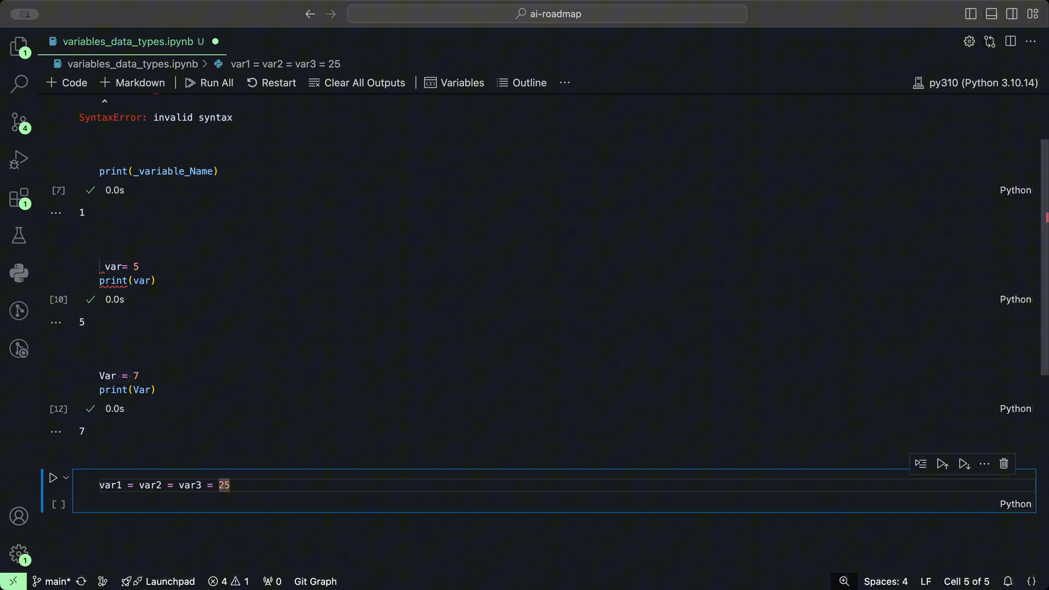
Print var1, var2 and var3 and run the cell, outputting 25 three times.
type("print()")
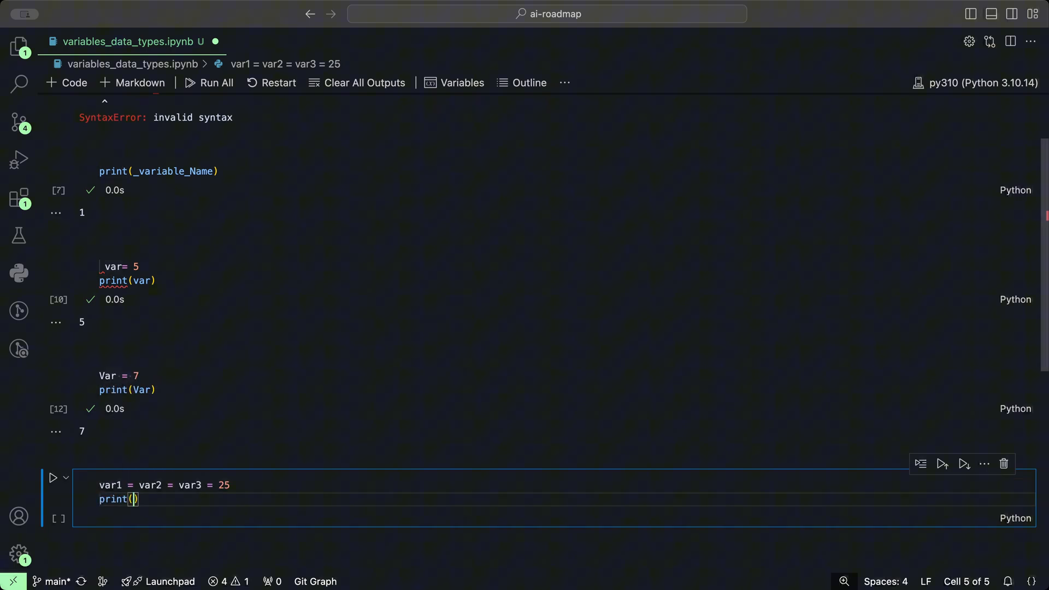
type("var1")
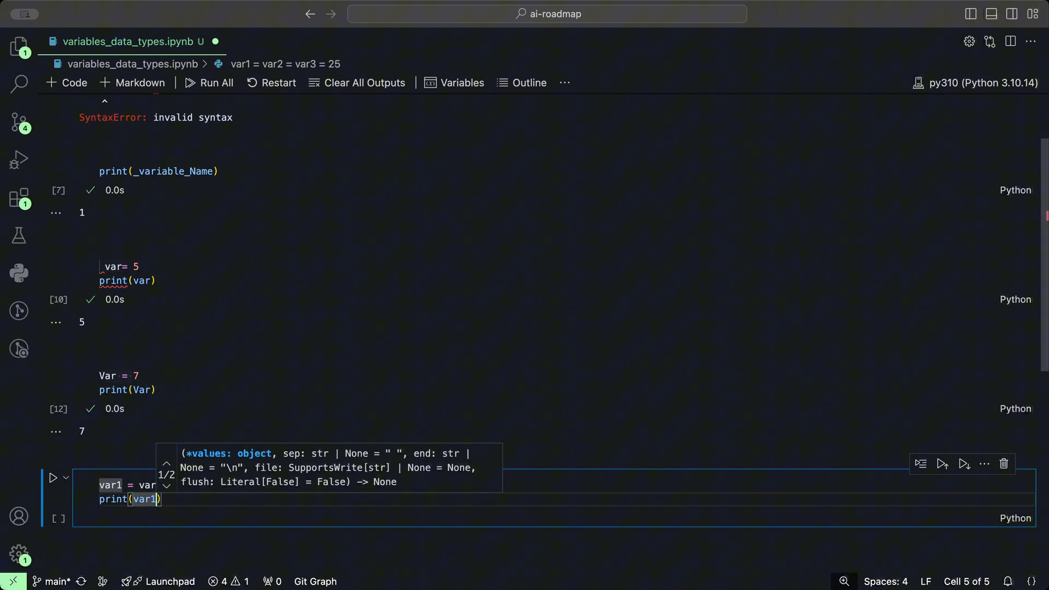
type("prin")
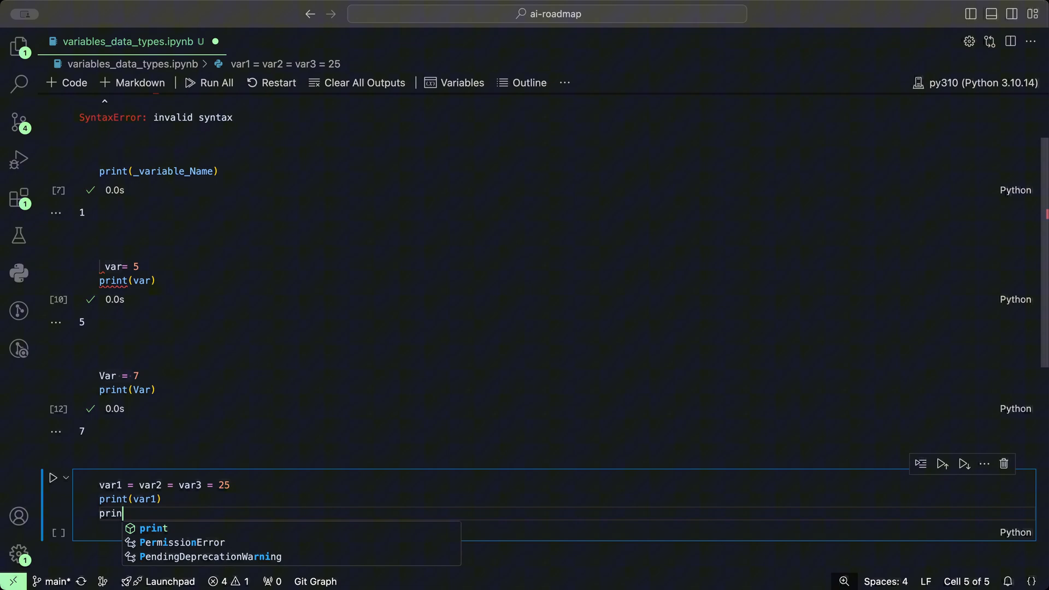
type("t(var2)")
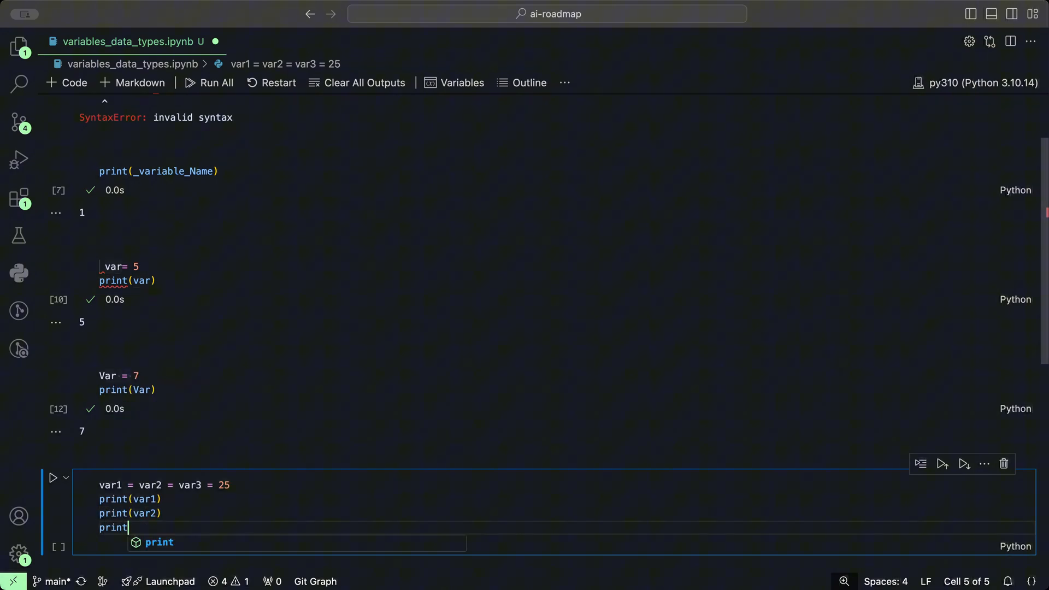
type("(var3)")
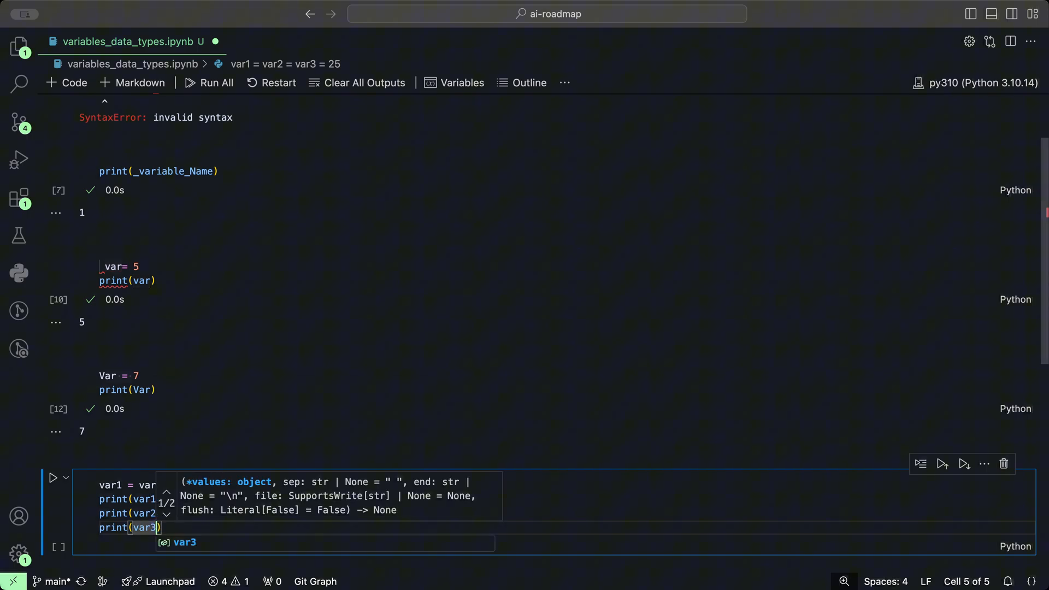
left_click(53, 477)
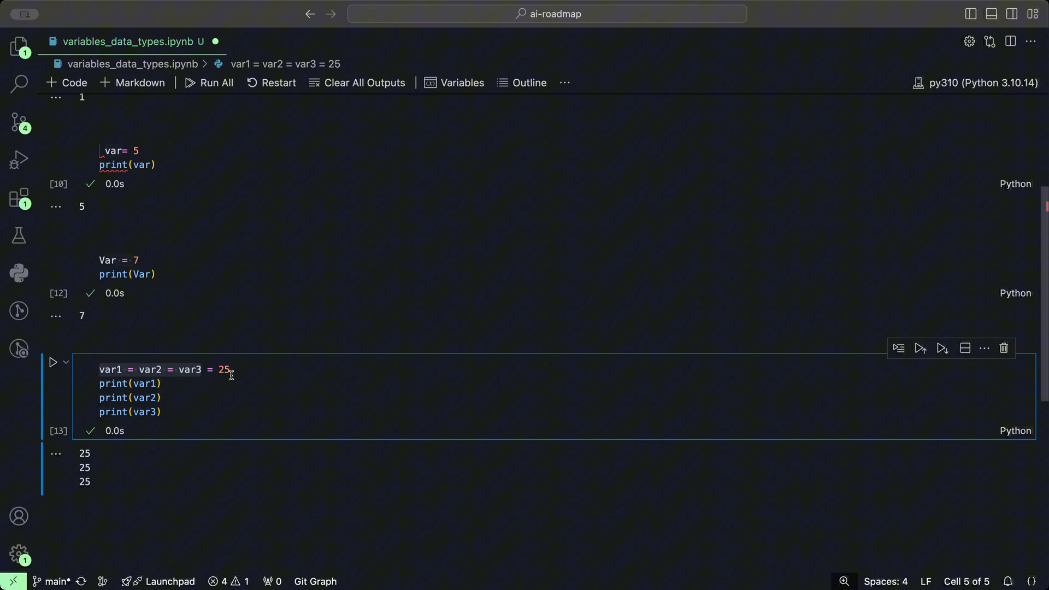
mouse_move(142, 384)
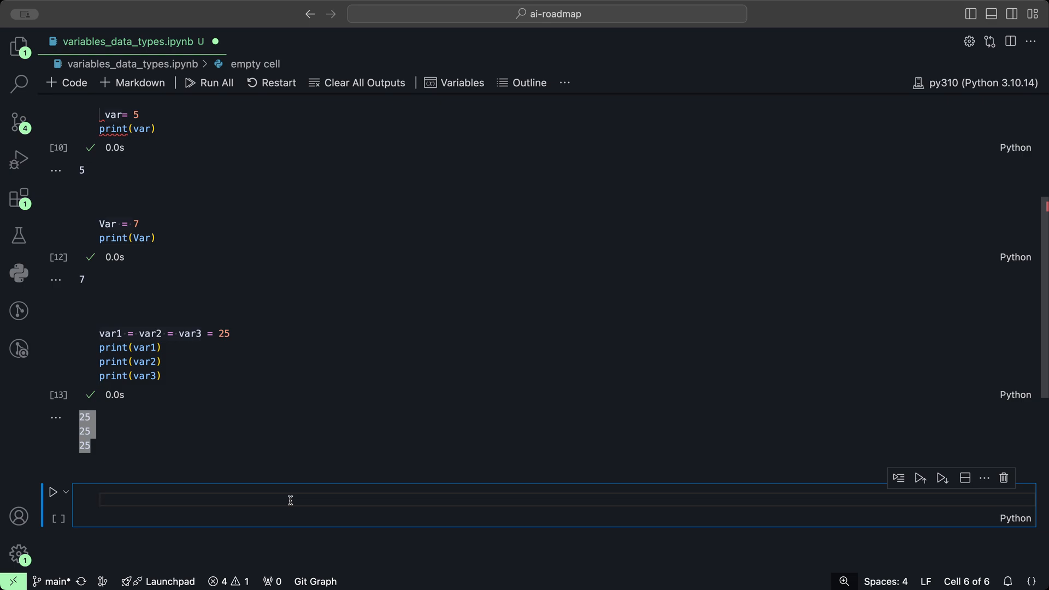
Run var = 7 with print(type(var)) to show <class 'int'>, leaving an empty cell below.
type("var =")
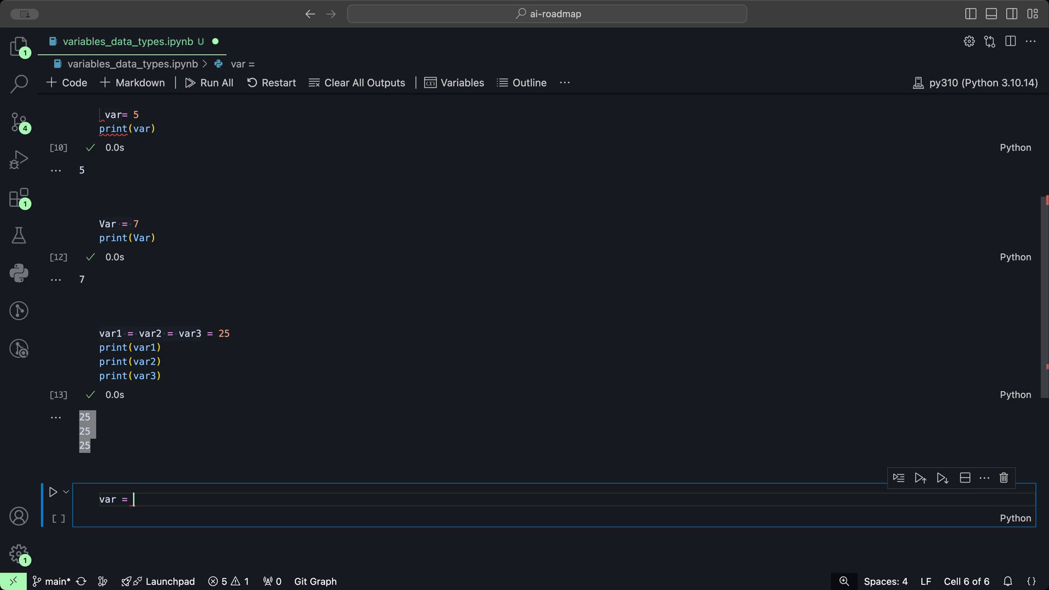
type("7")
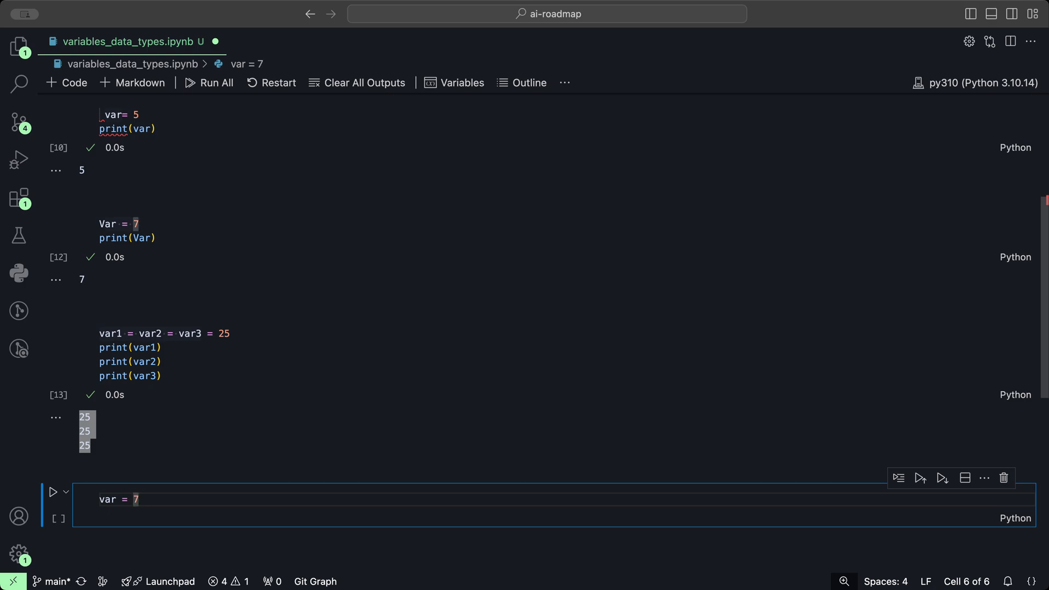
key("enter")
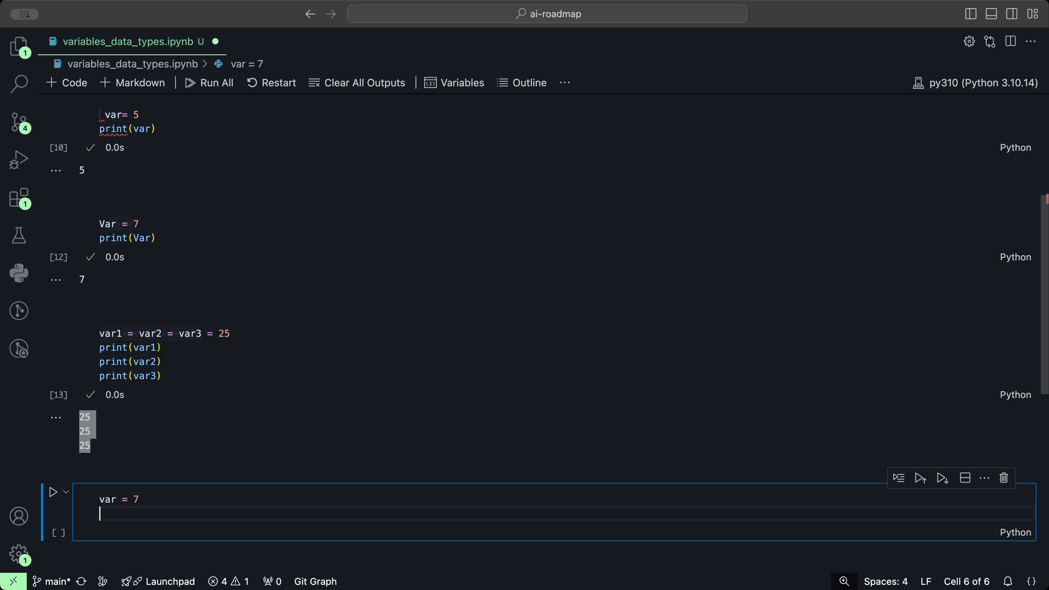
type("print")
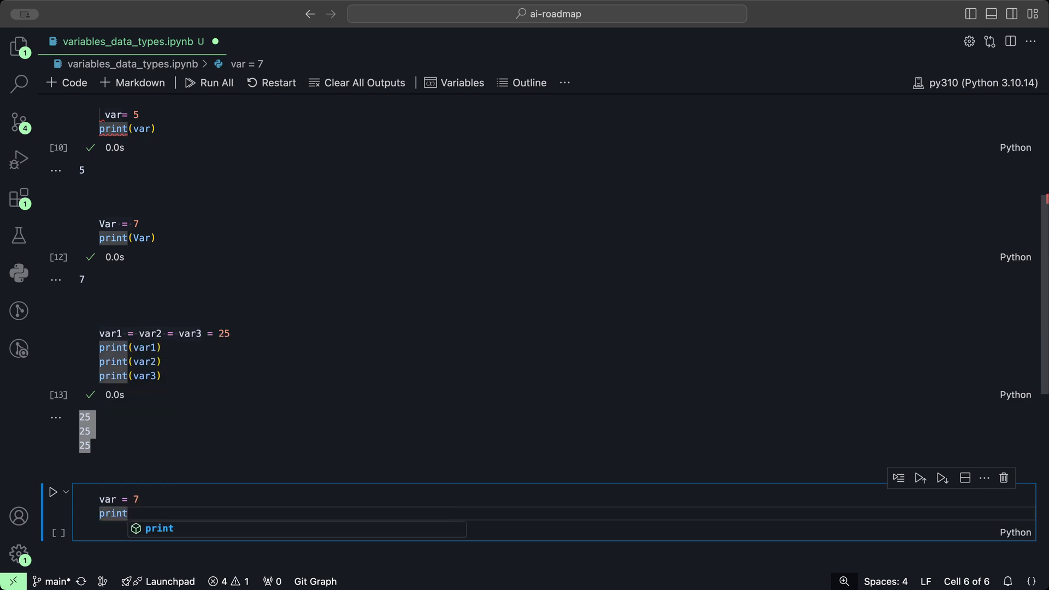
type("(type(var")
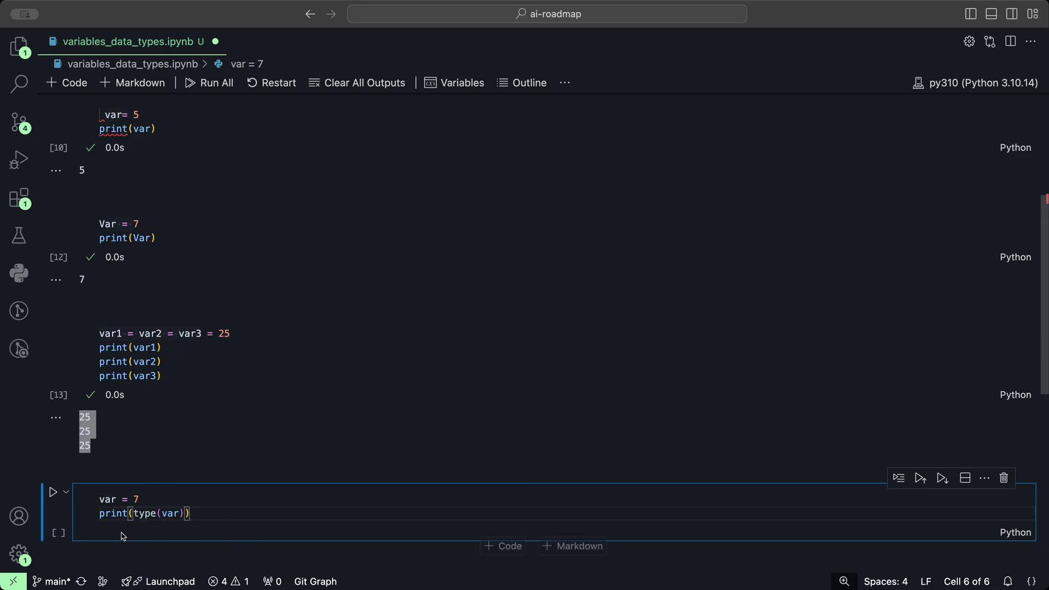
left_click(53, 492)
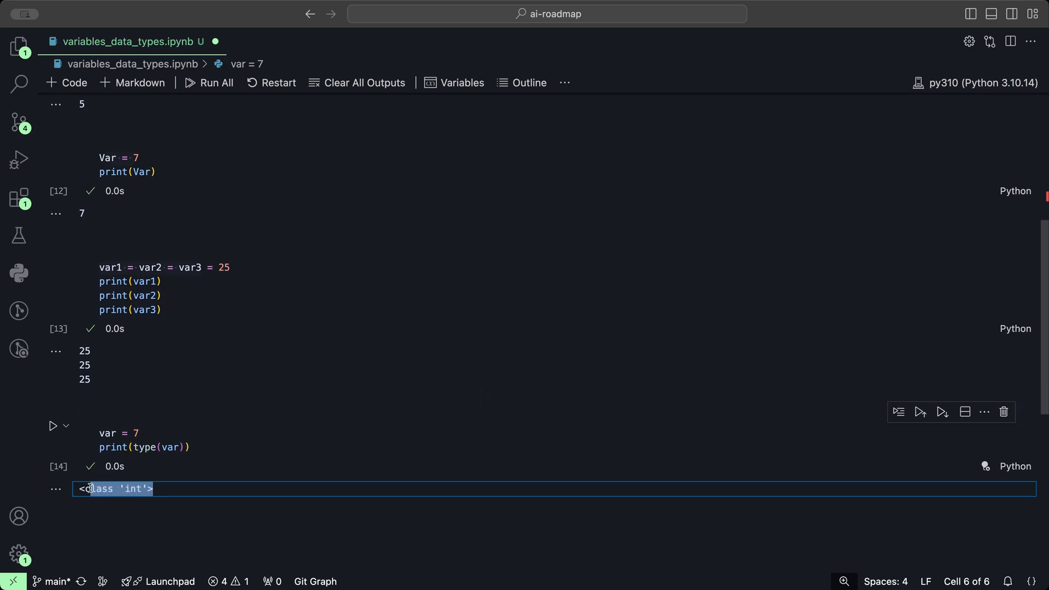
left_click(107, 433)
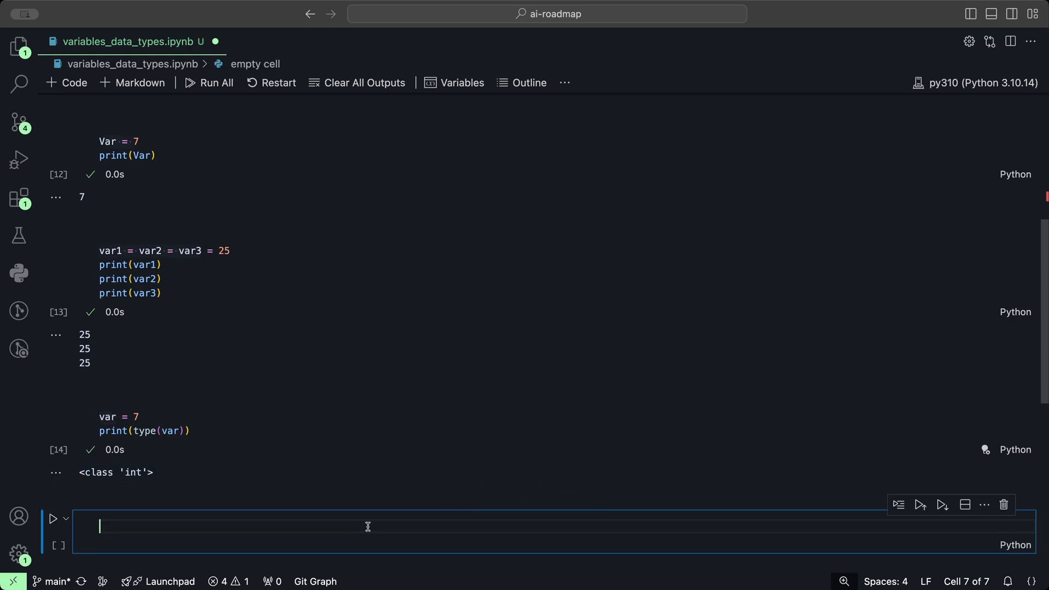
Enter var = "hello" and print(type(var)) in the new cell.
type("var = \"")
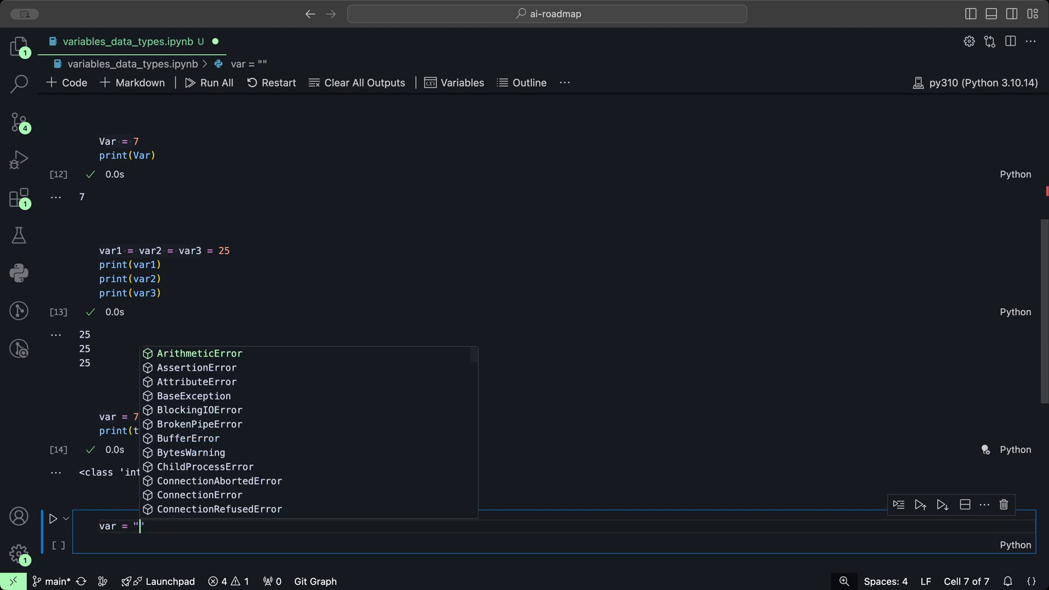
type("hello")
type("print(")
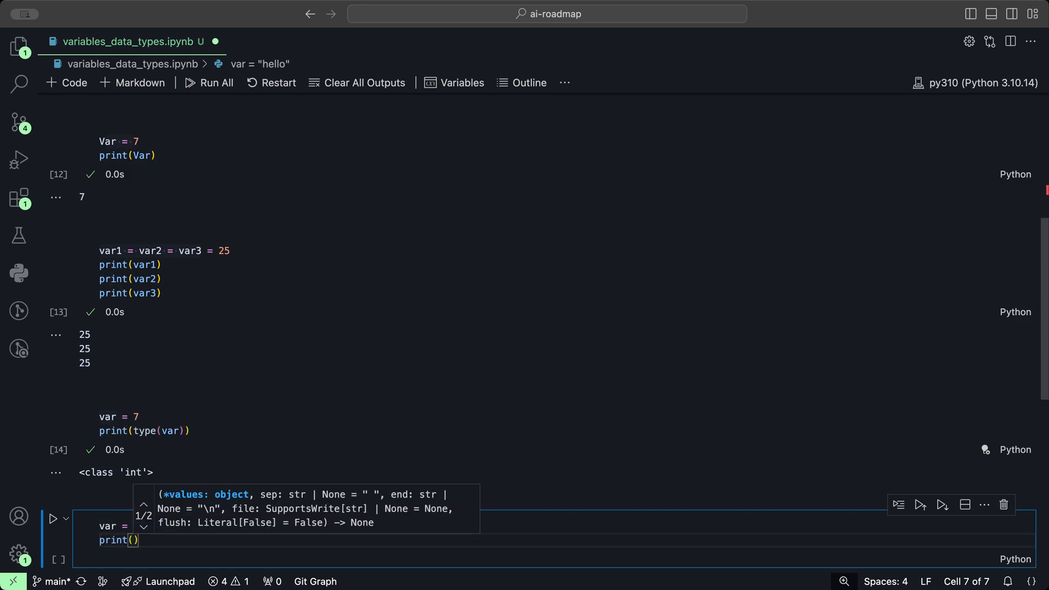
type("type(var")
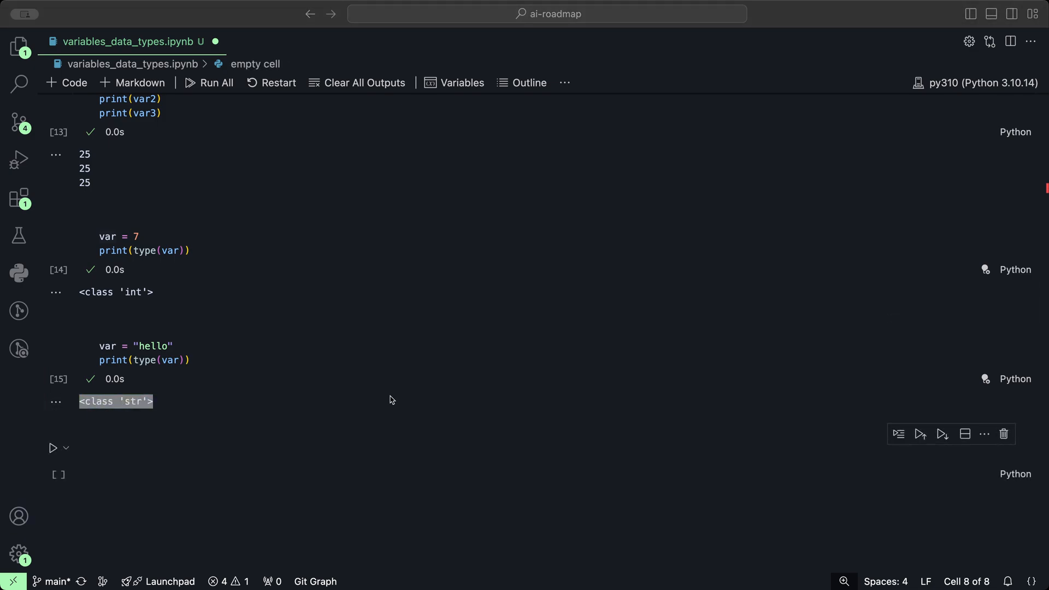
mouse_move(132, 249)
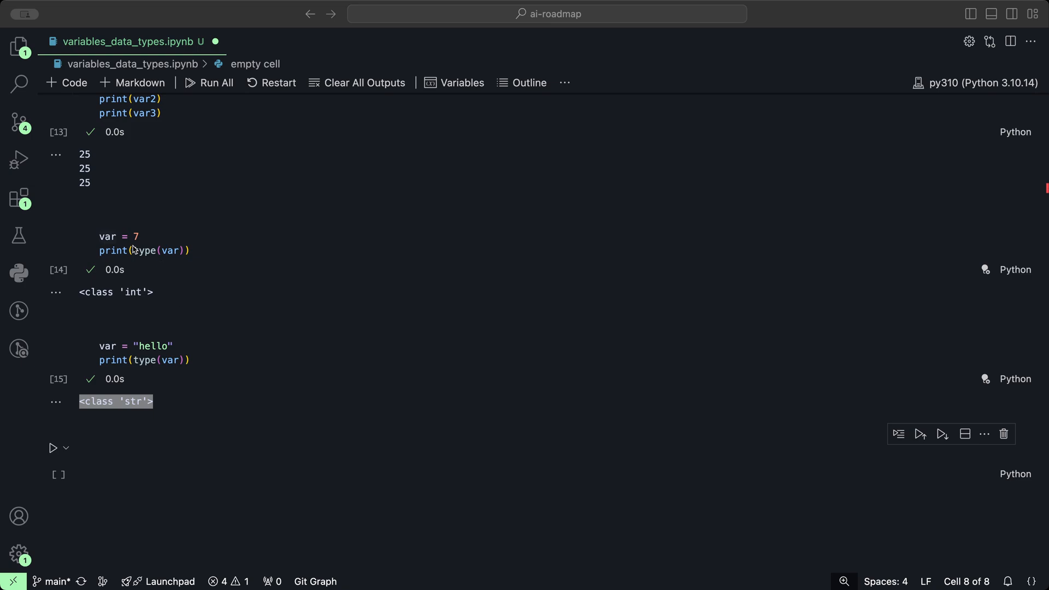
Return to the var = "hello" cell and edit its assignment and string value.
left_click(127, 236)
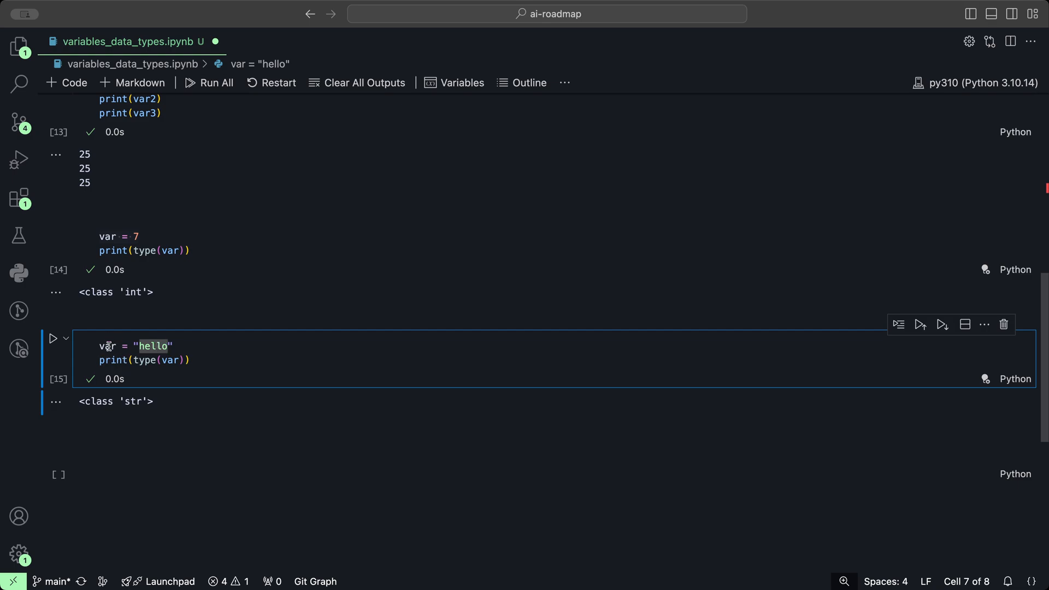
mouse_move(107, 345)
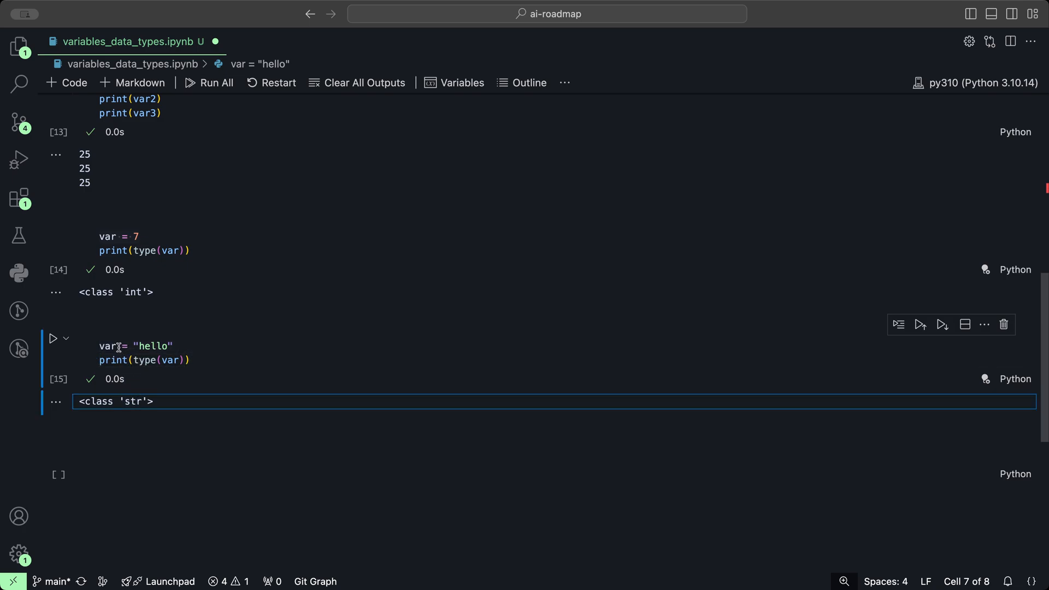
left_click(107, 346)
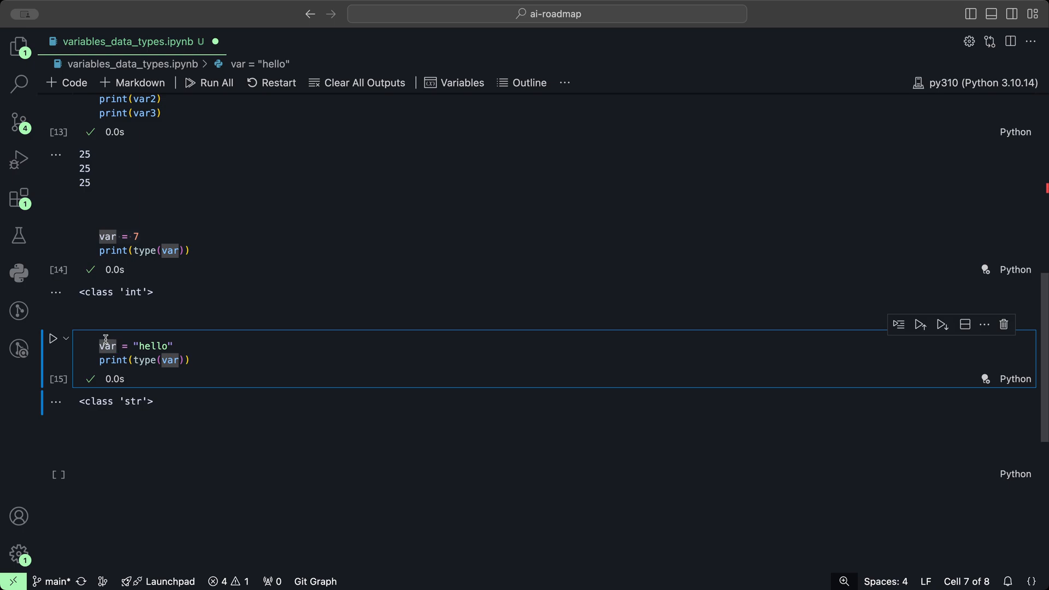
mouse_move(1002, 324)
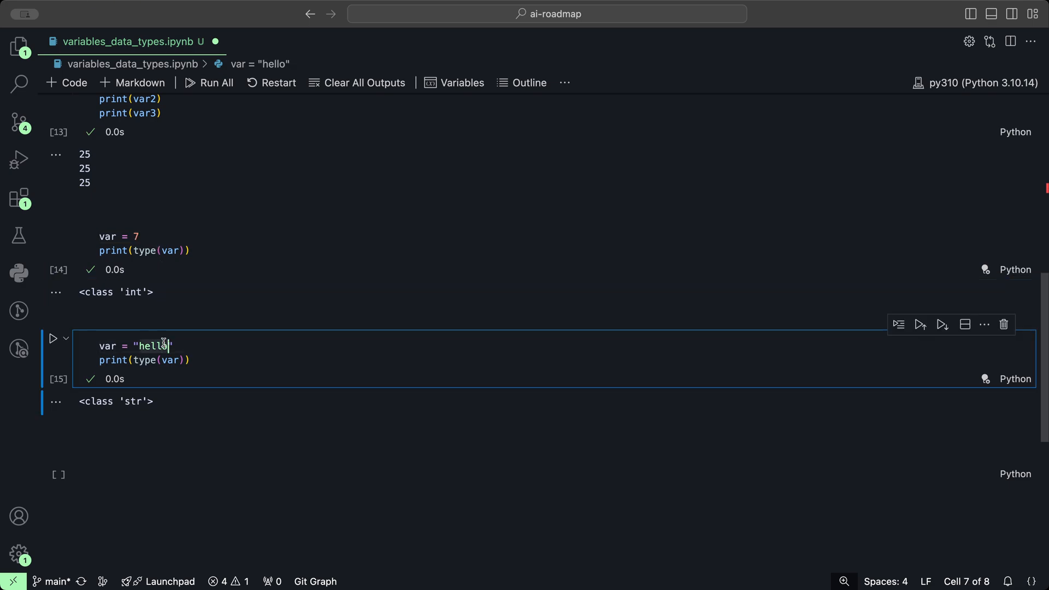
left_click(503, 420)
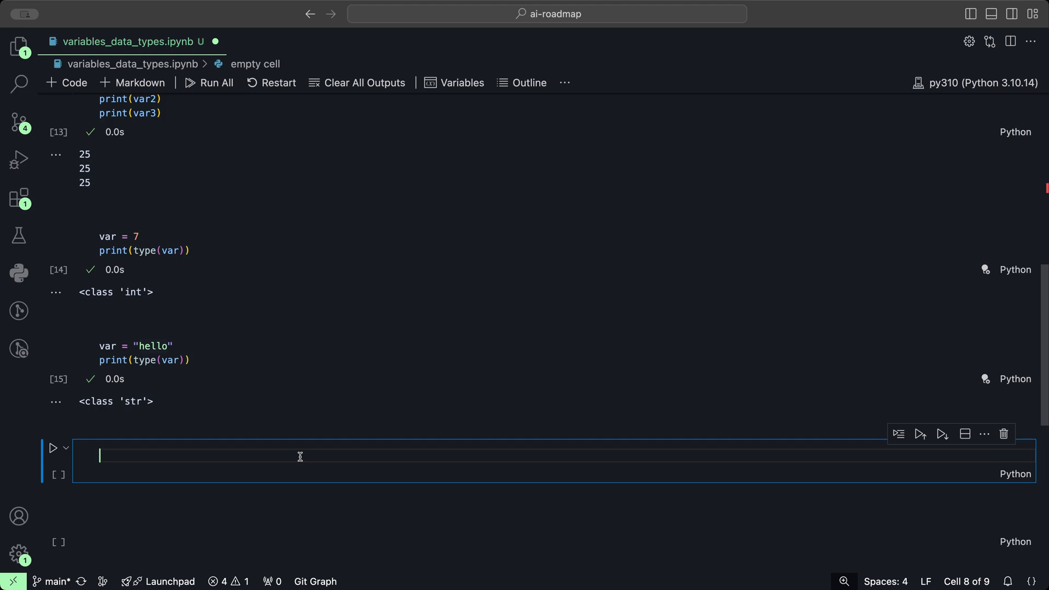
Run type checks showing var = 1.5 is float and var = 10 + 5j is complex.
type("var")
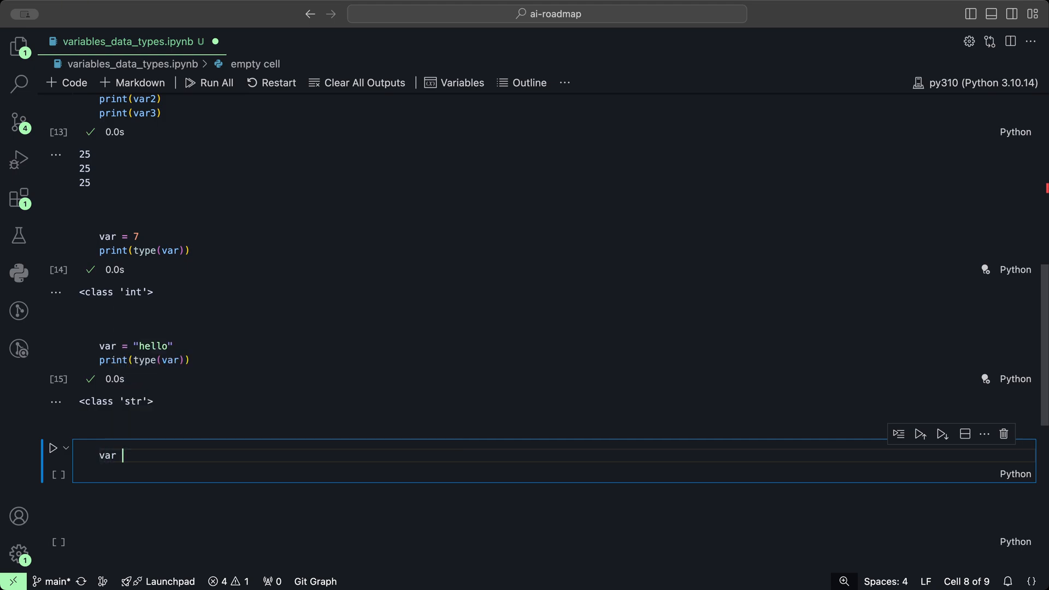
type("= 1.5")
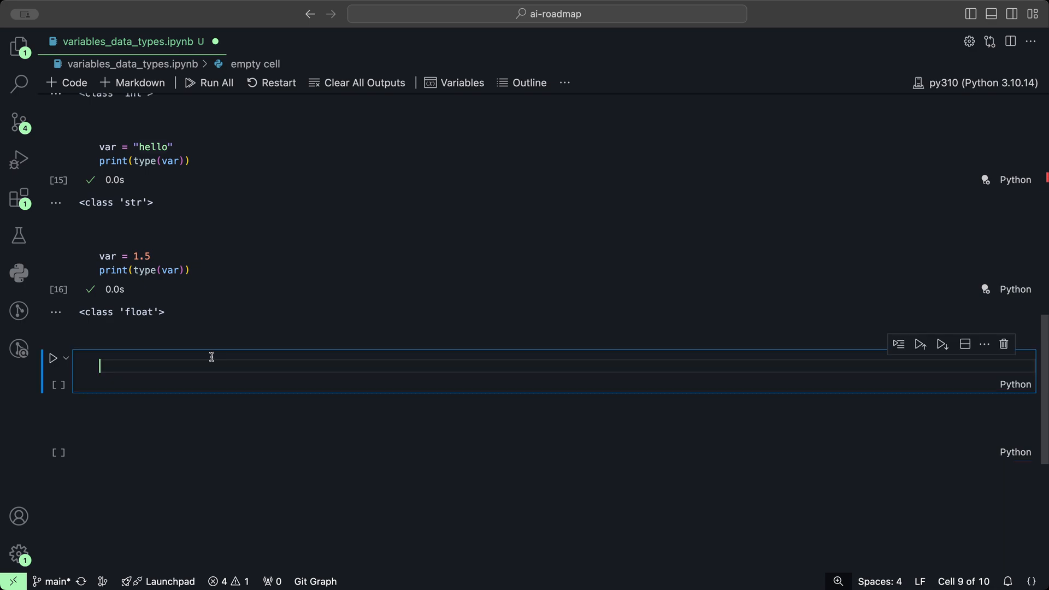
type("var")
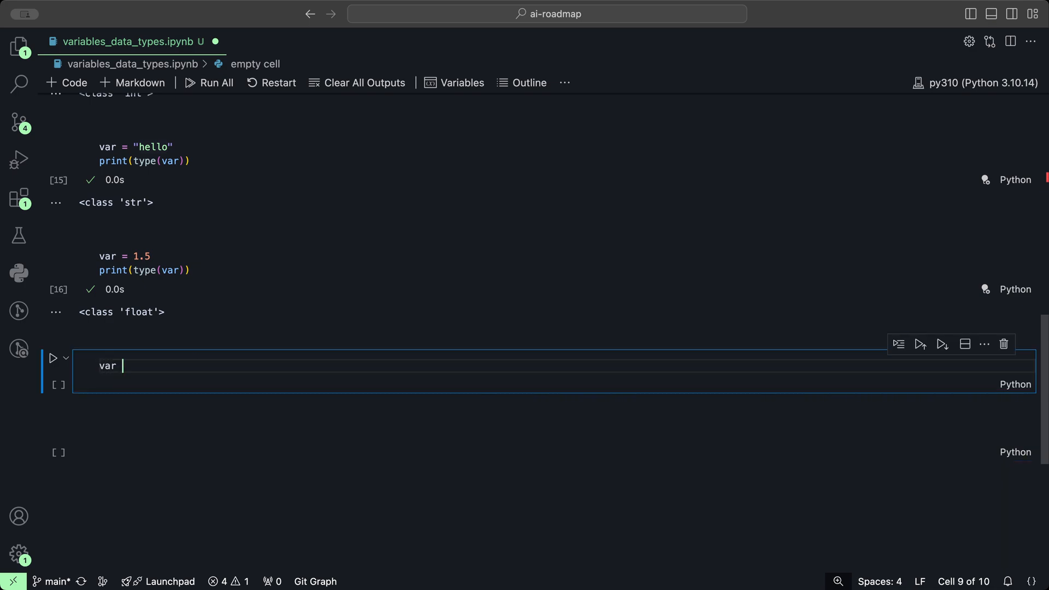
type("= 10")
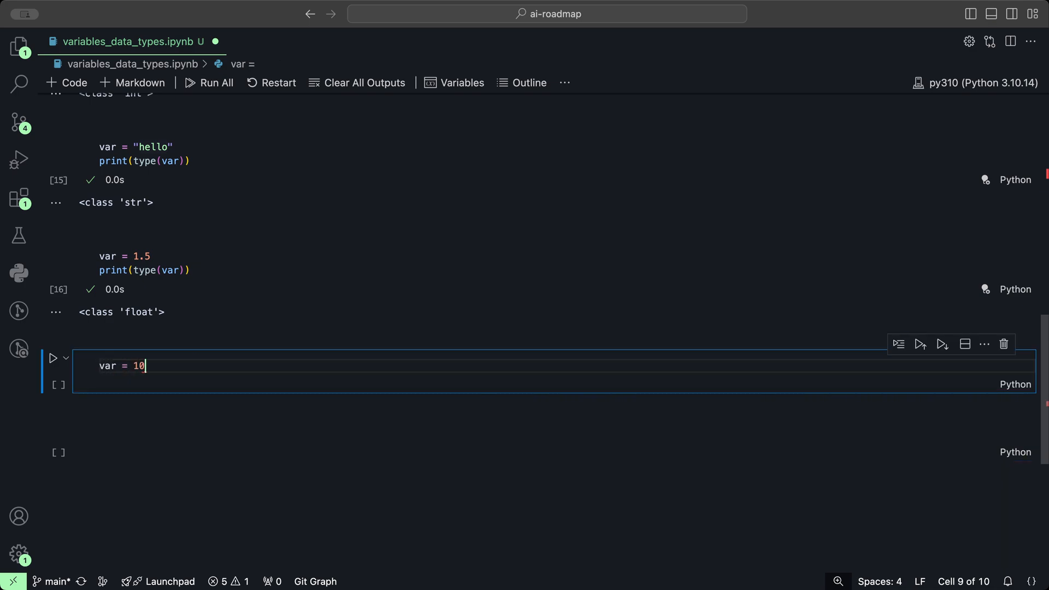
type("+ 5j")
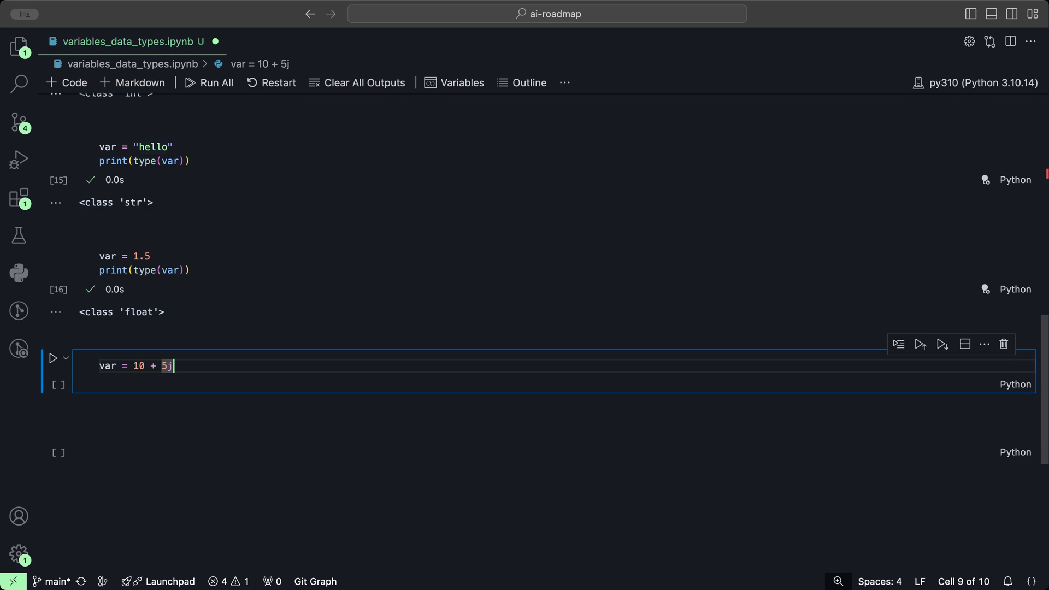
type("p")
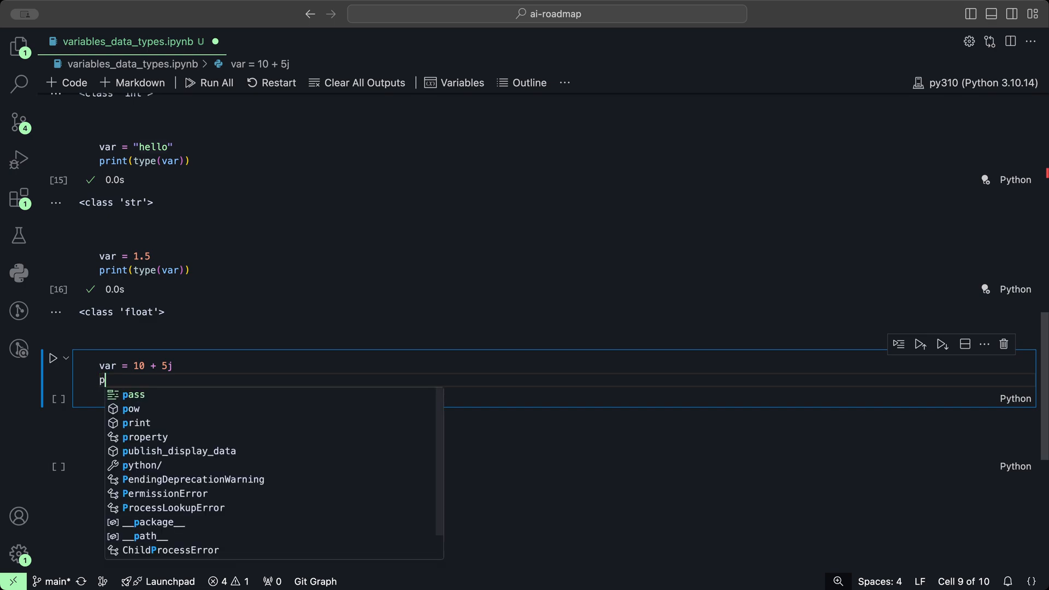
type("rint(var")
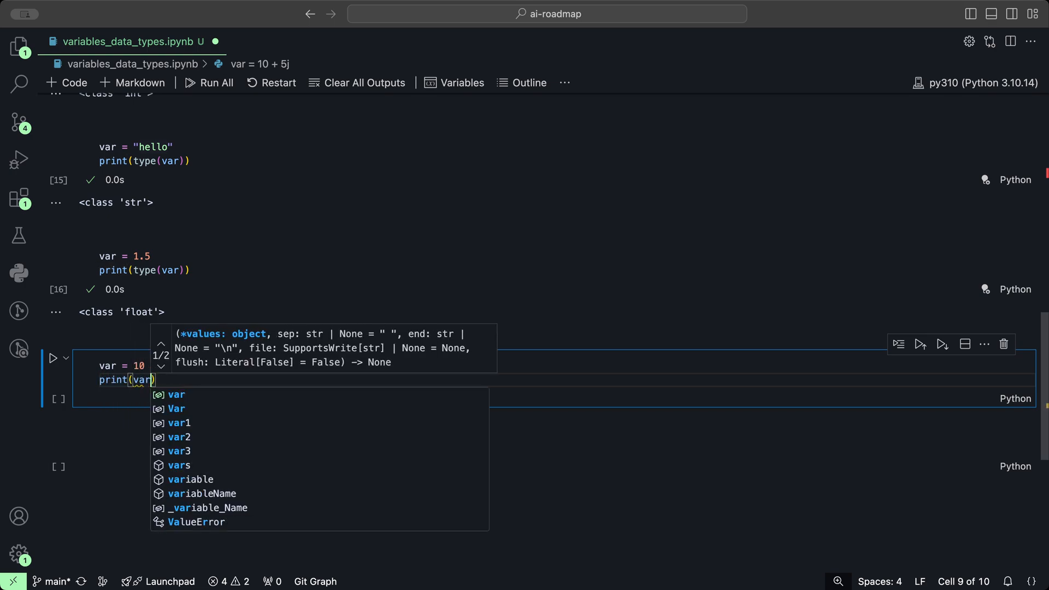
key("Backspace")
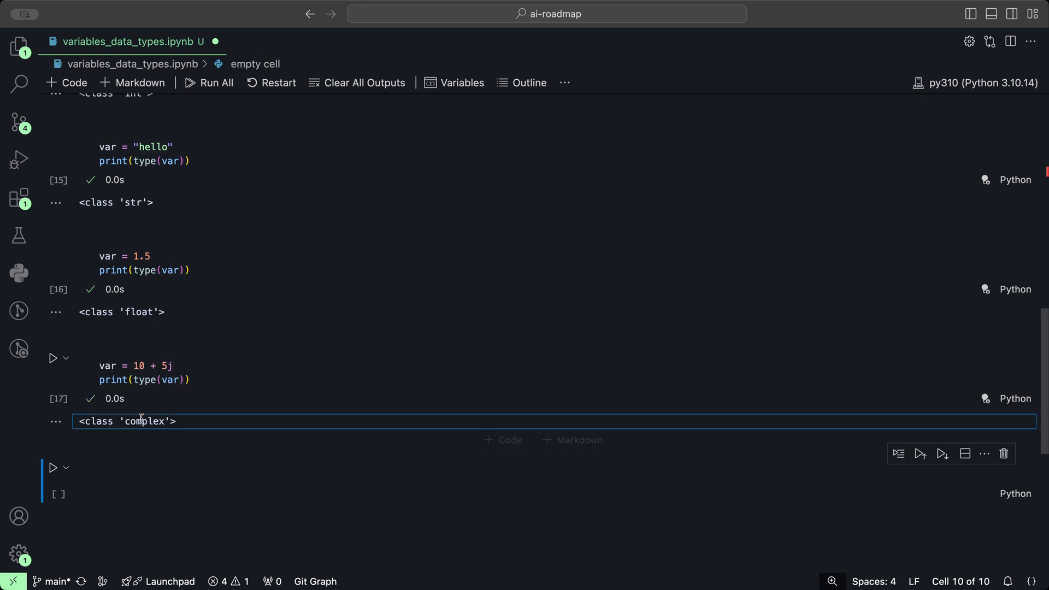
double_click(144, 421)
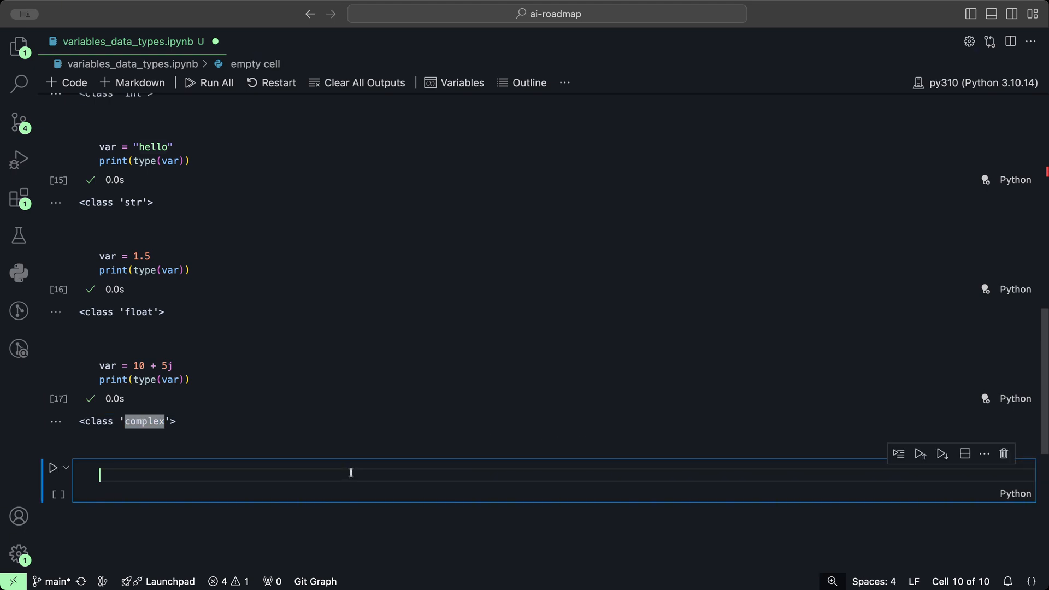
Enter var = True with print(type(var)) in the empty cell and run it.
type("var =")
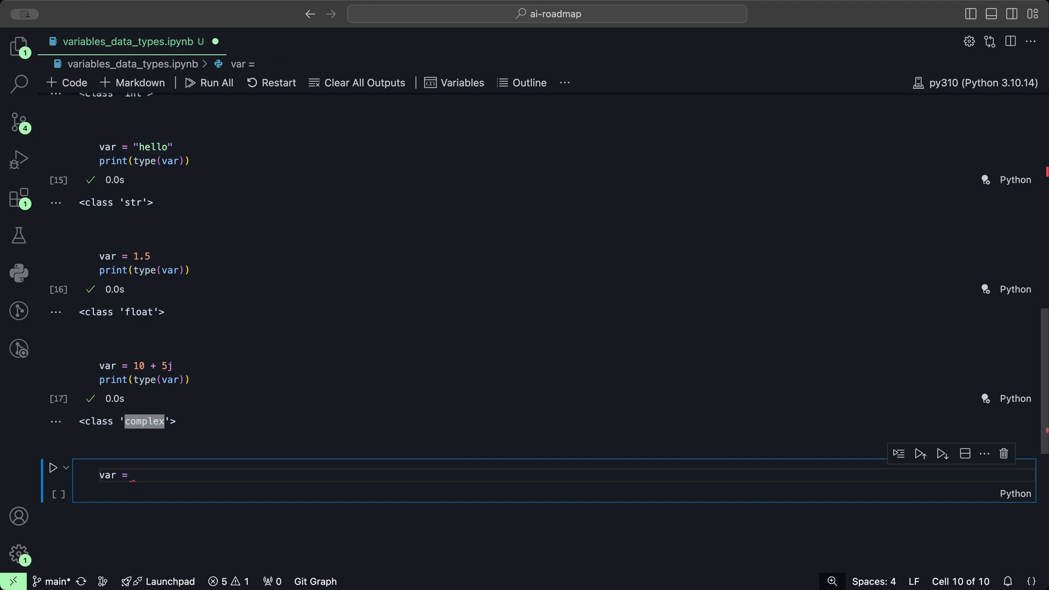
type("True")
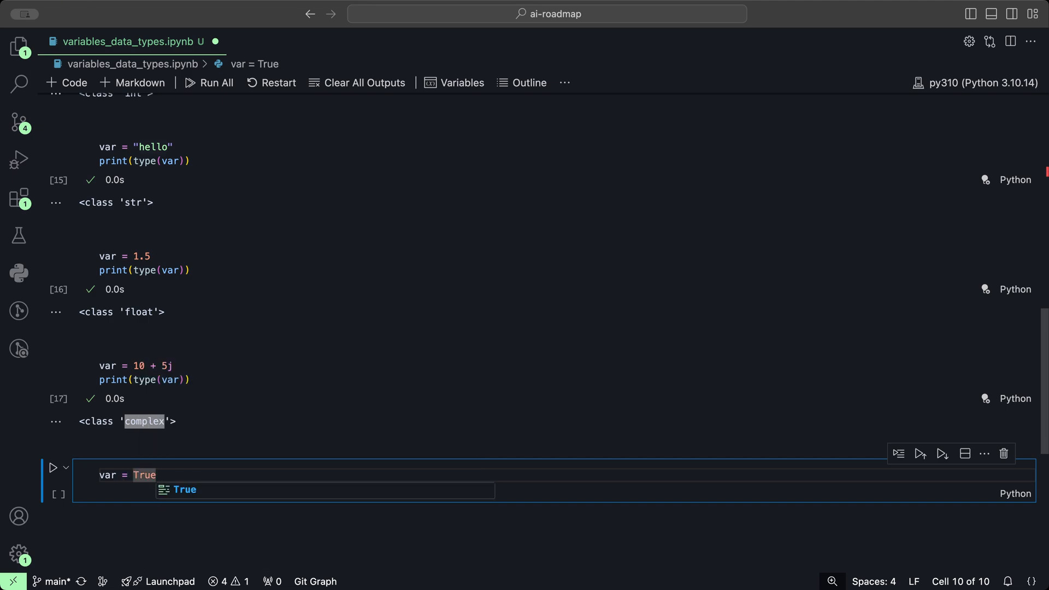
type("print(type(var")
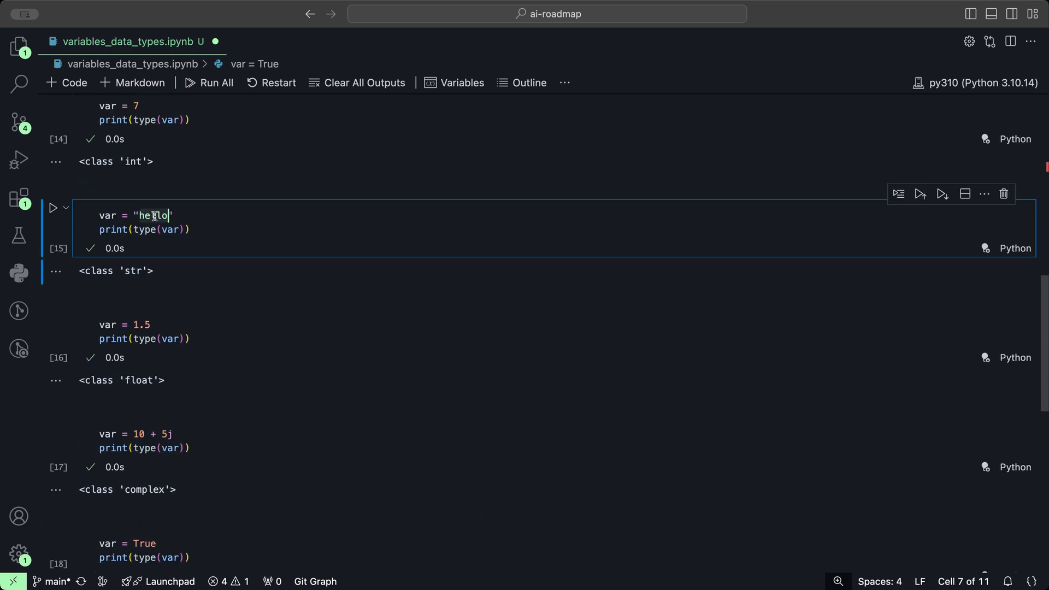
Scroll down to the True cell's <class 'bool'> output and the empty cell below.
scroll("down", 3)
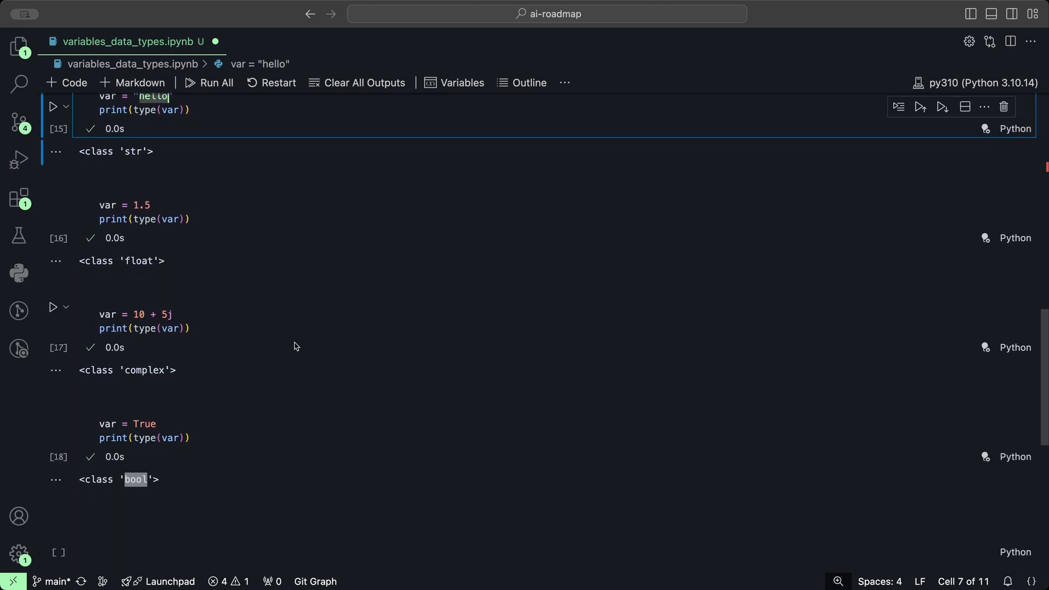
mouse_move(354, 366)
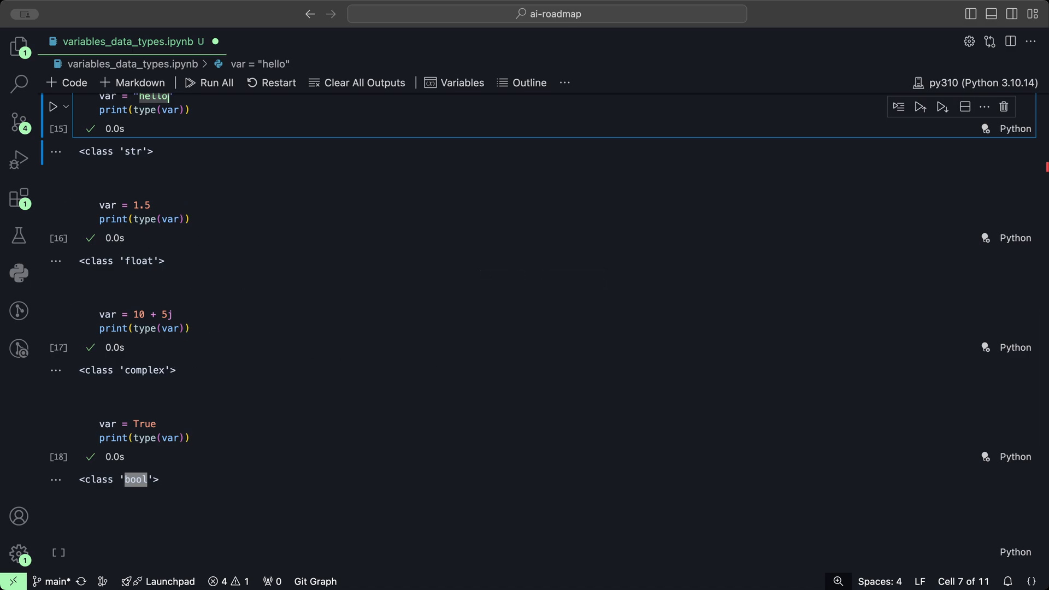
mouse_move(585, 298)
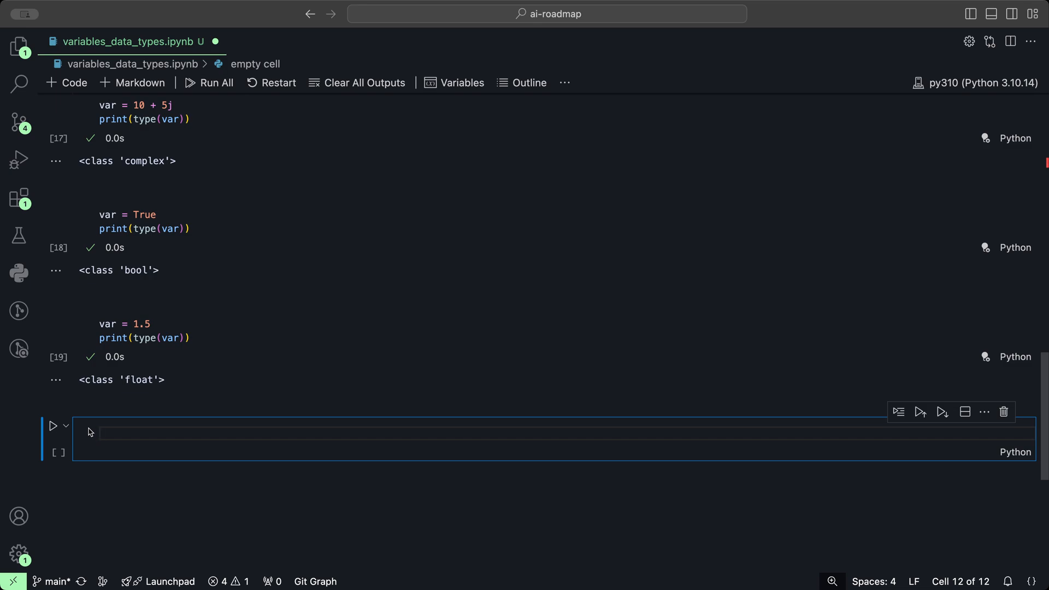
Run int(var) in the empty cell and highlight the resulting output 1.
type("int")
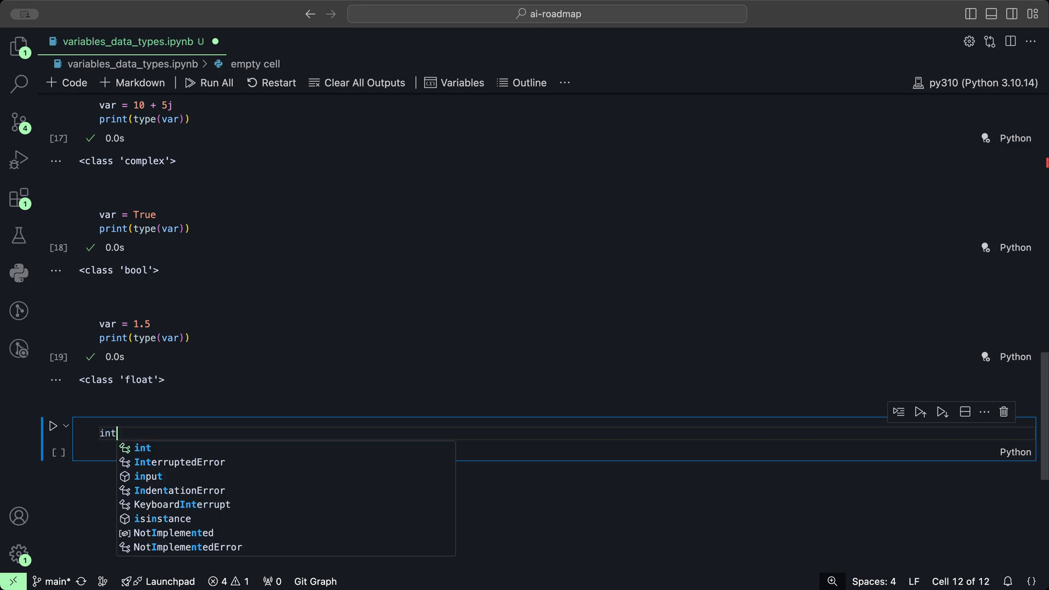
type("()")
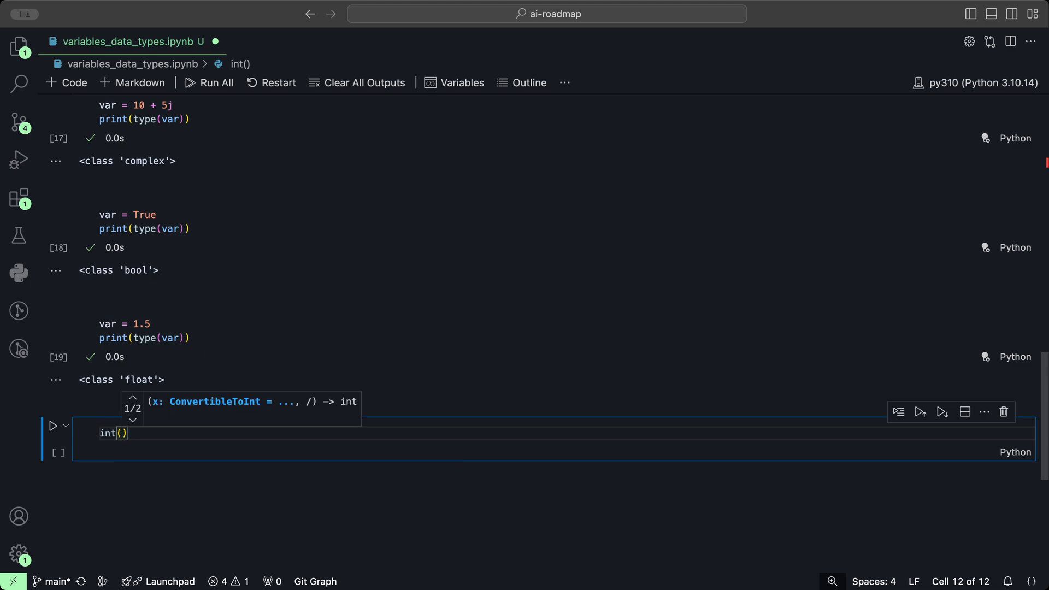
type("var")
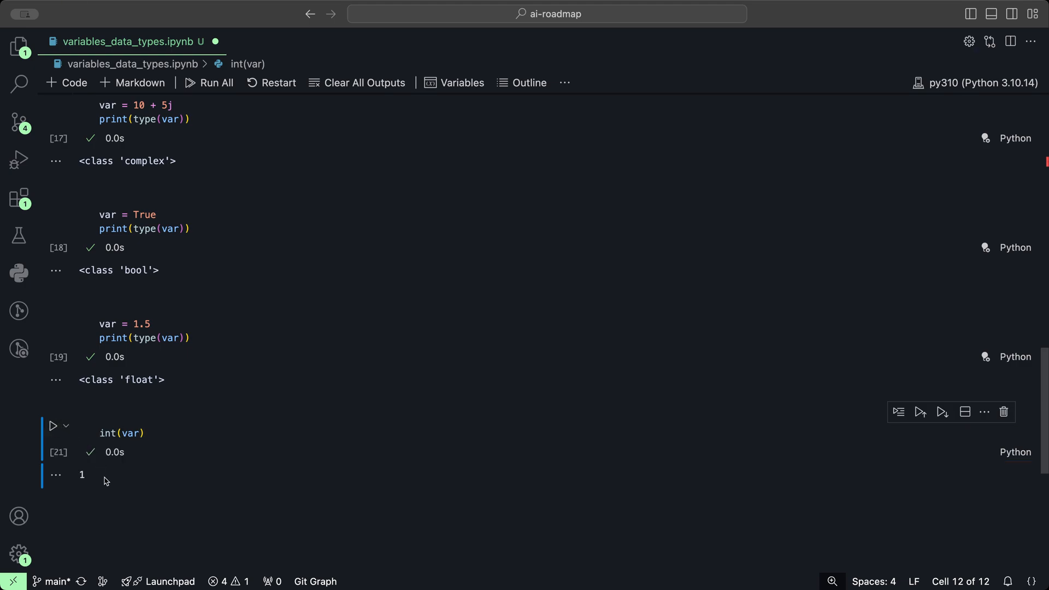
left_click(134, 324)
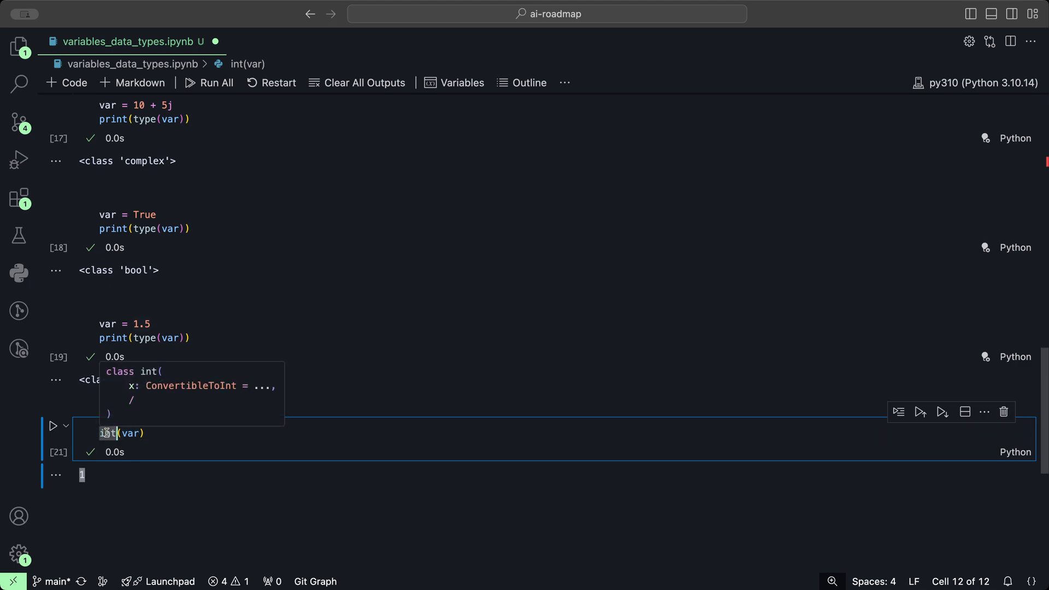
Change the conversion to str(var) and run it, outputting '1.5'.
type("str")
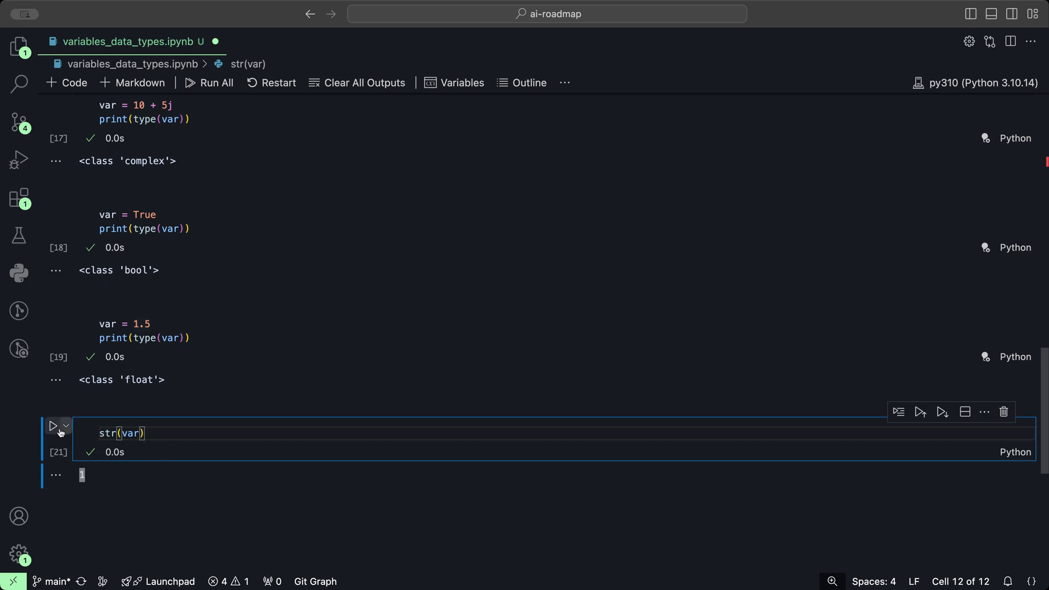
left_click(53, 426)
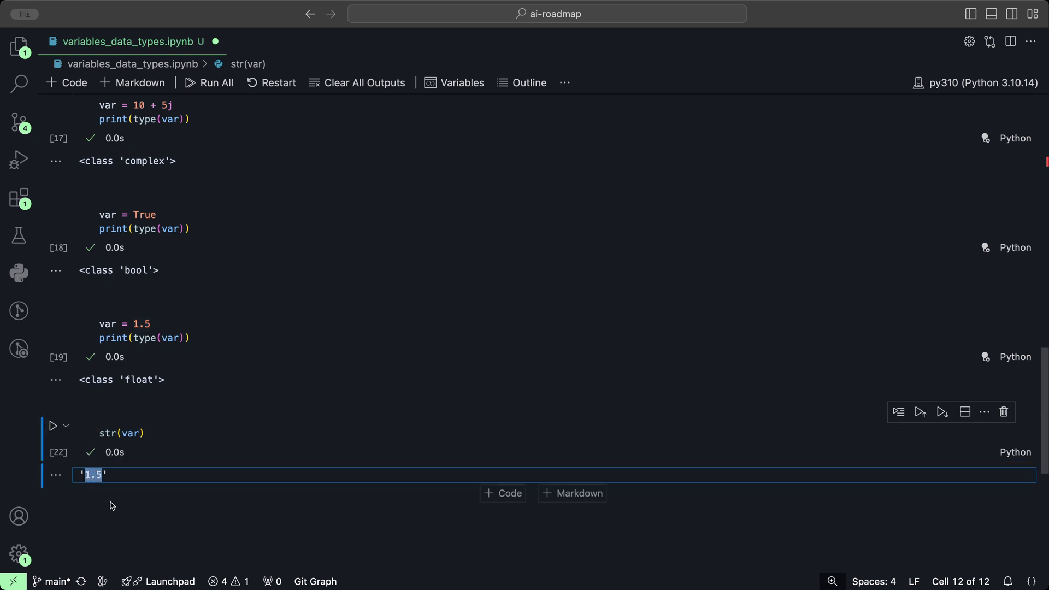
type("t")
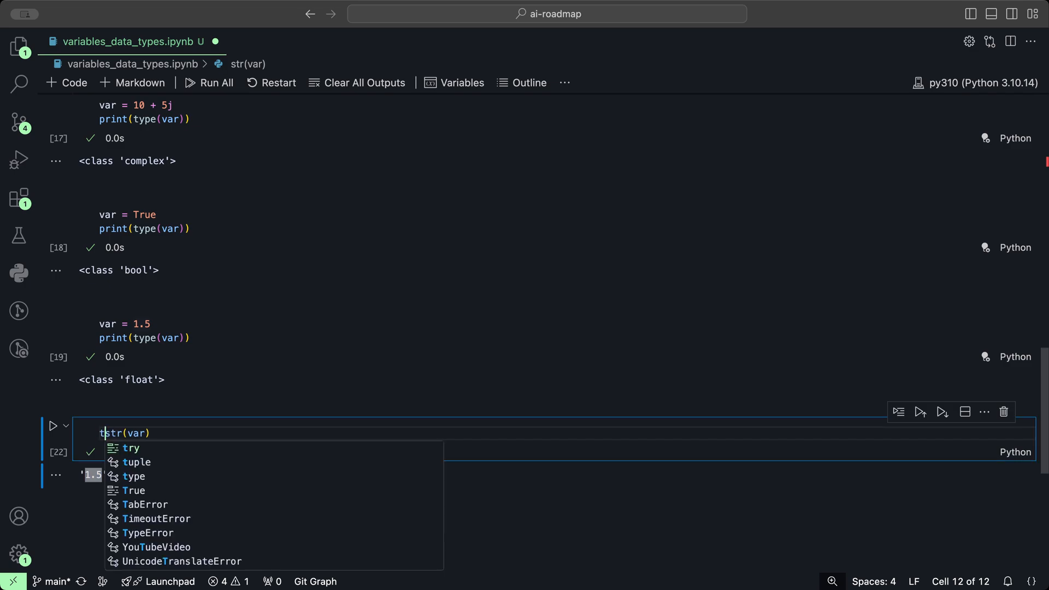